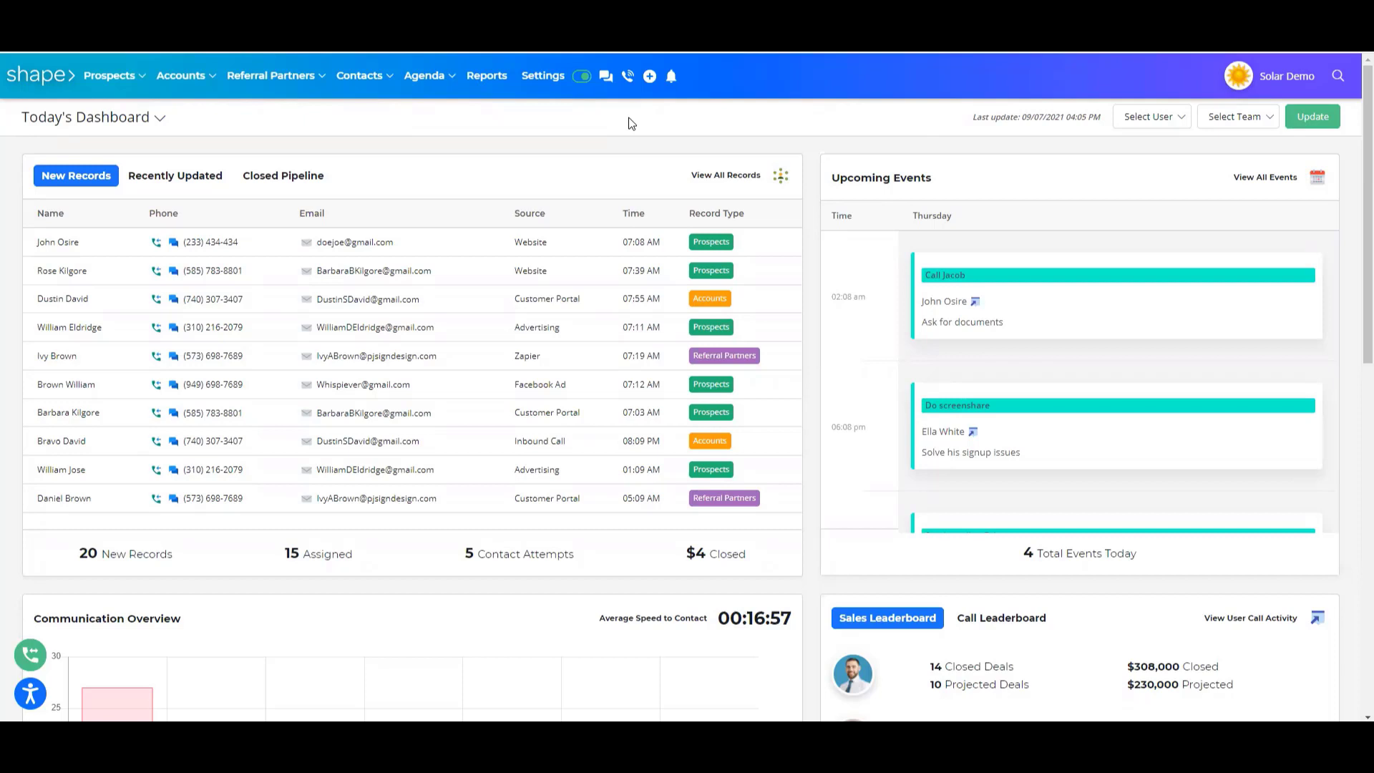
mouse_move(599, 103)
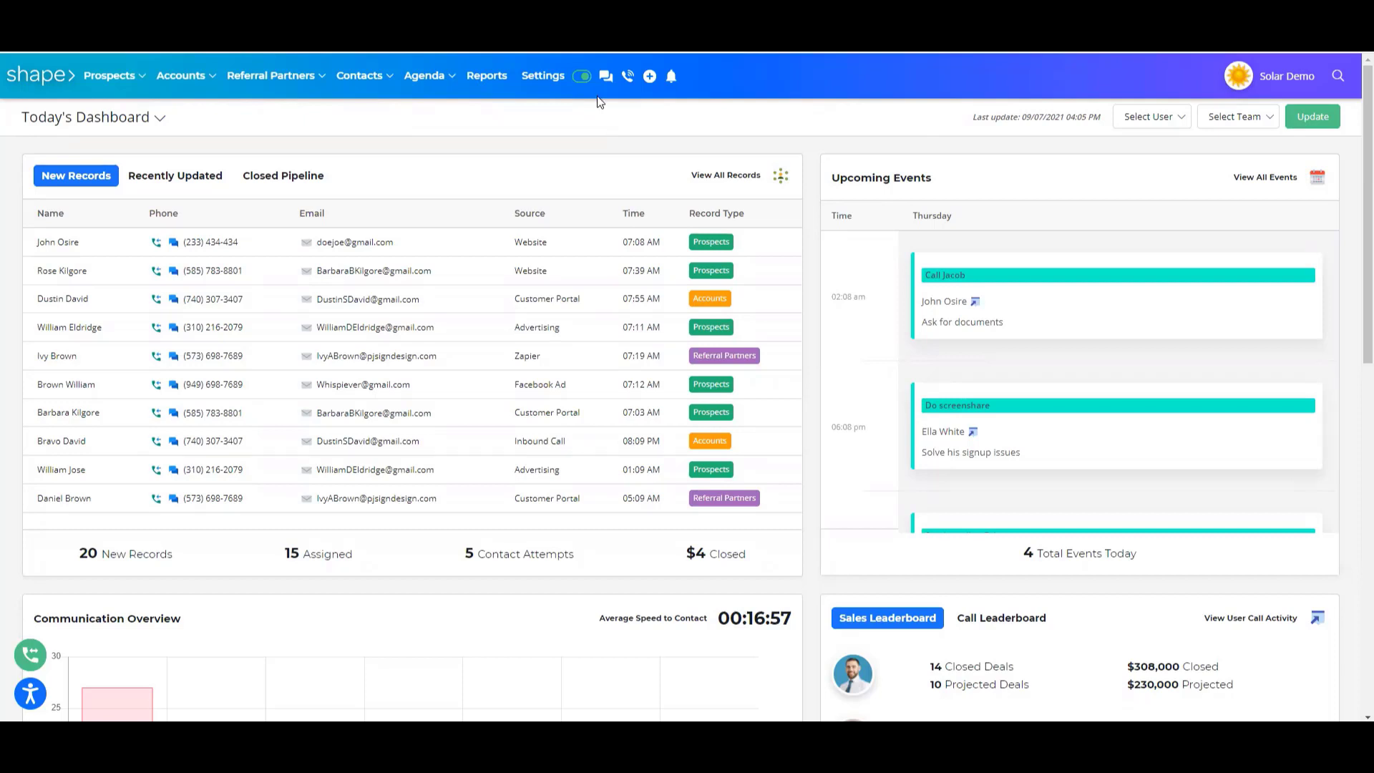
mouse_move(626, 76)
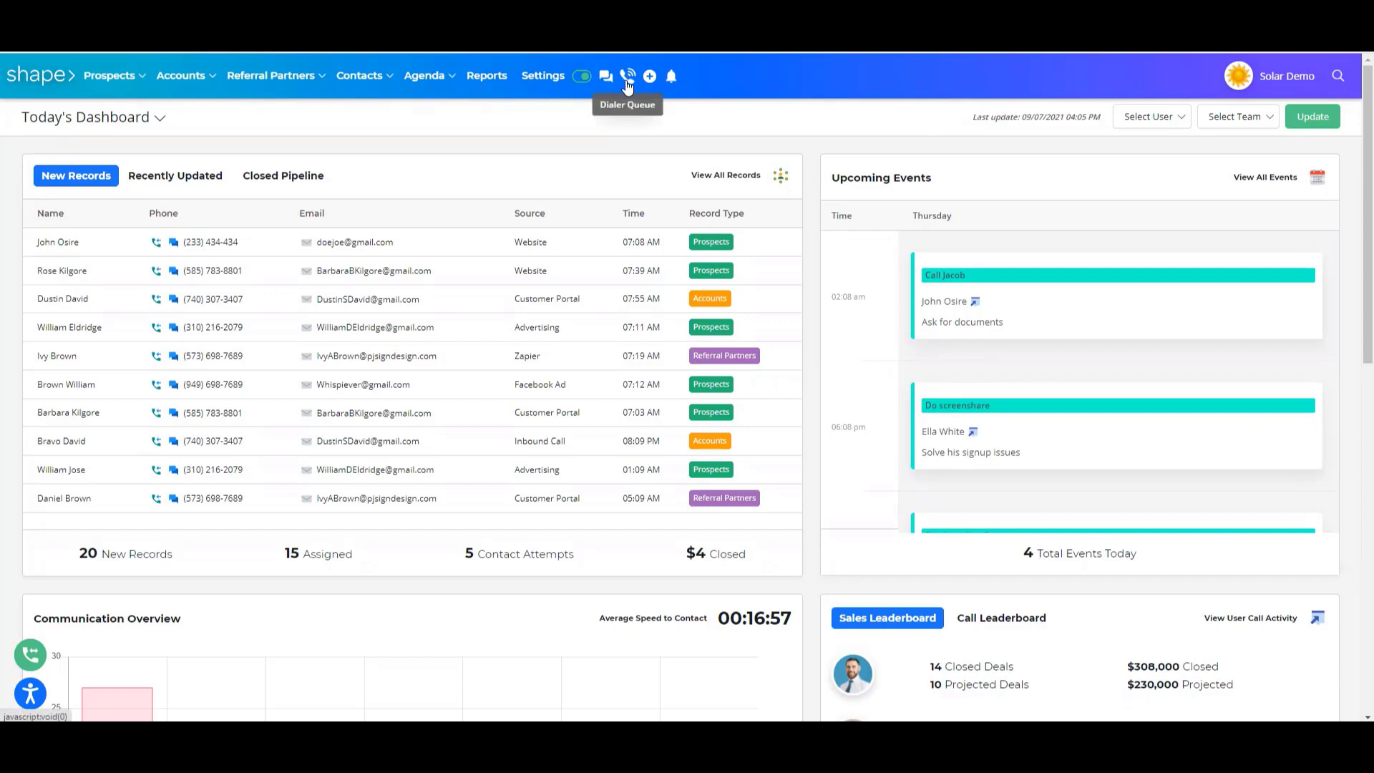
Step: Launch live call monitoring from the phone tools, then close the monitoring popup
click(627, 76)
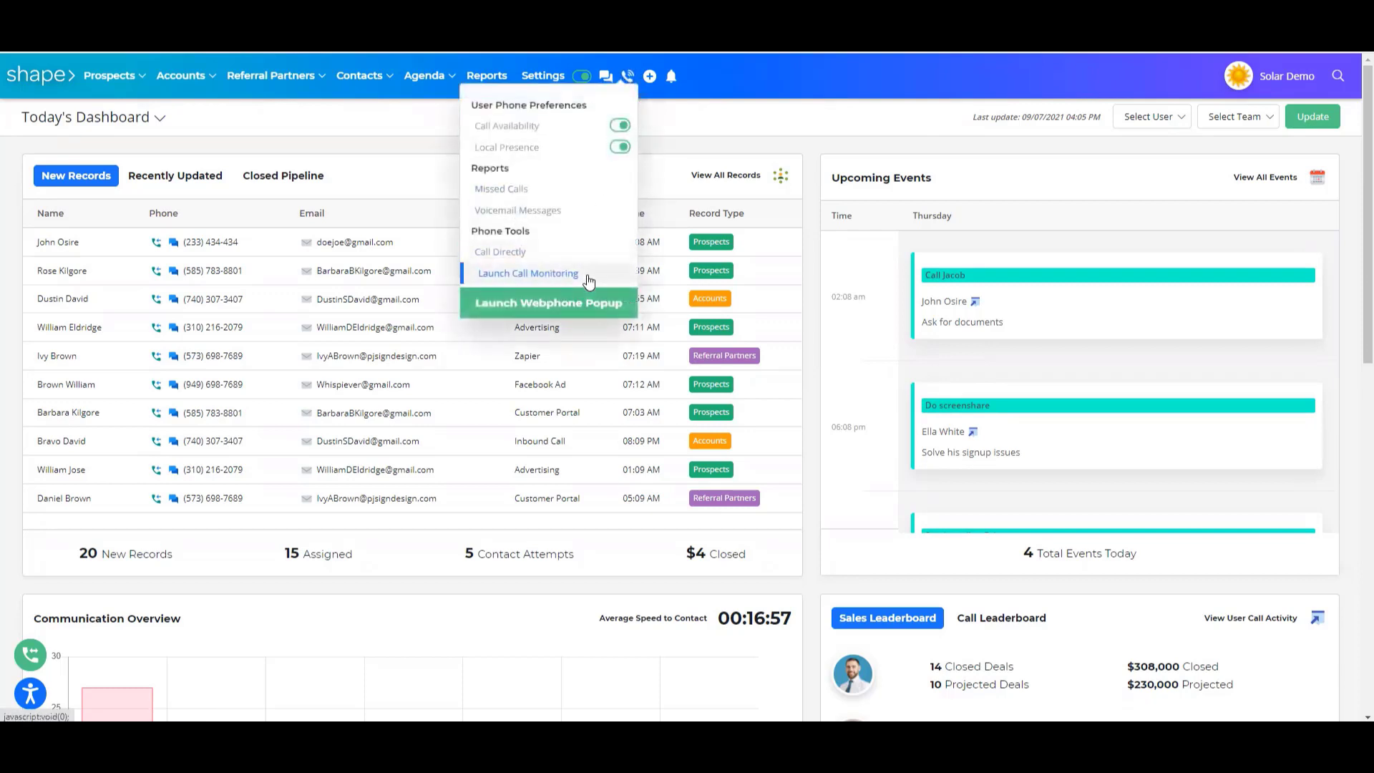
click(528, 272)
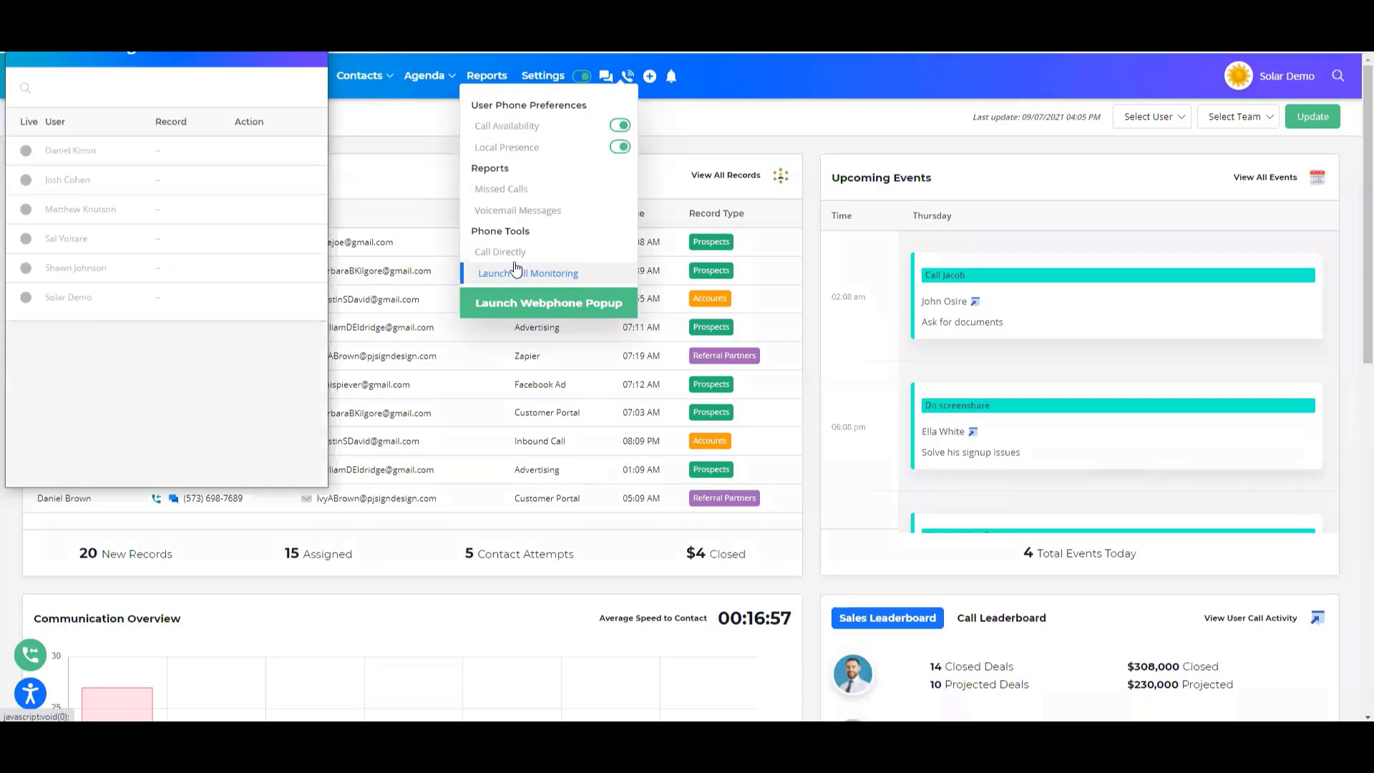
mouse_move(75, 150)
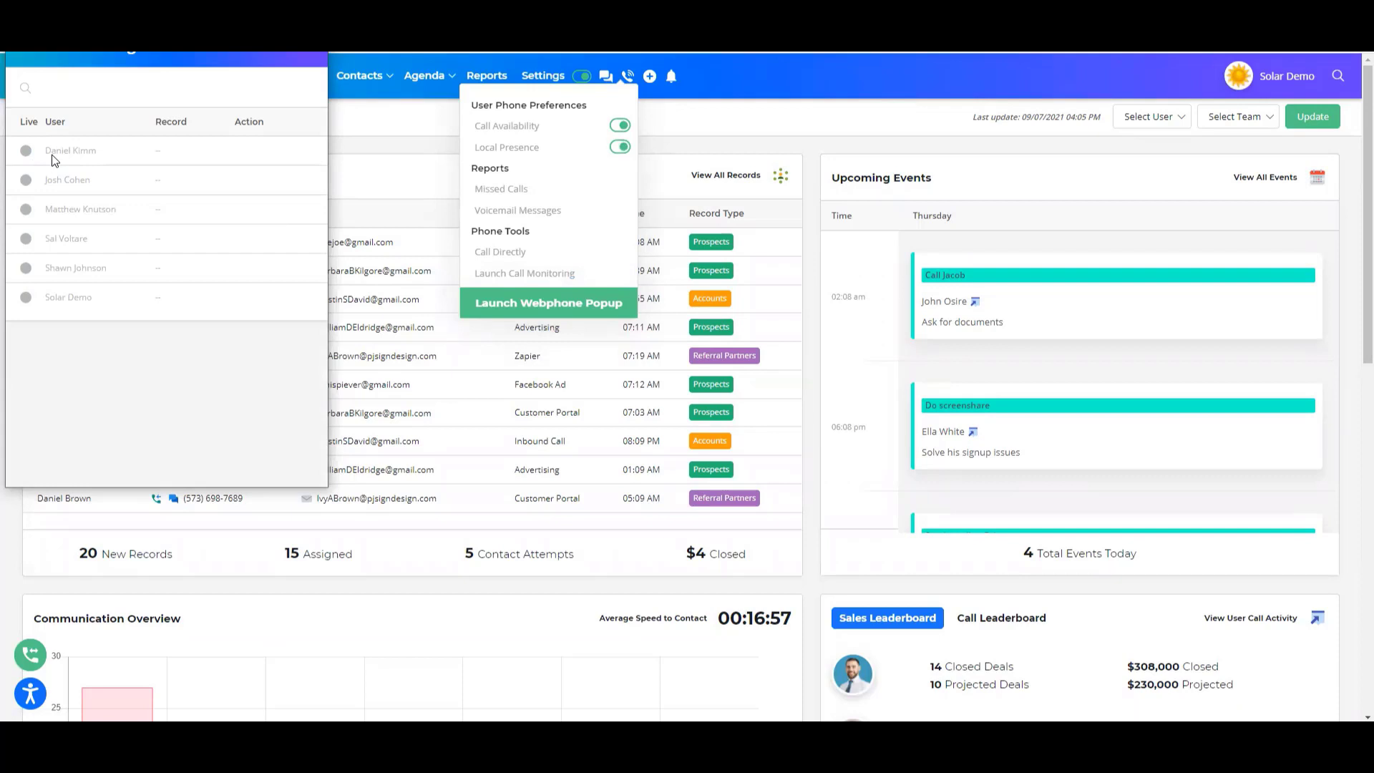
mouse_move(166, 160)
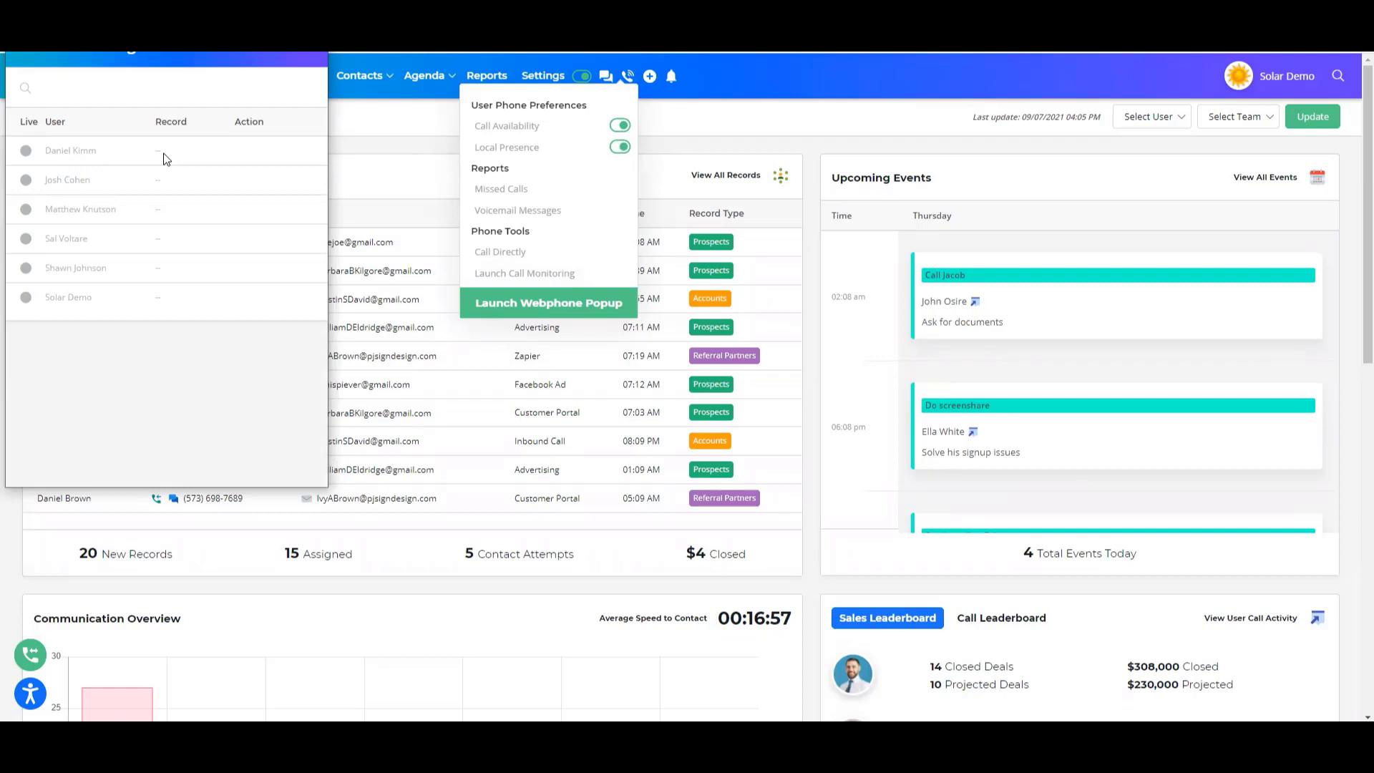
mouse_move(263, 149)
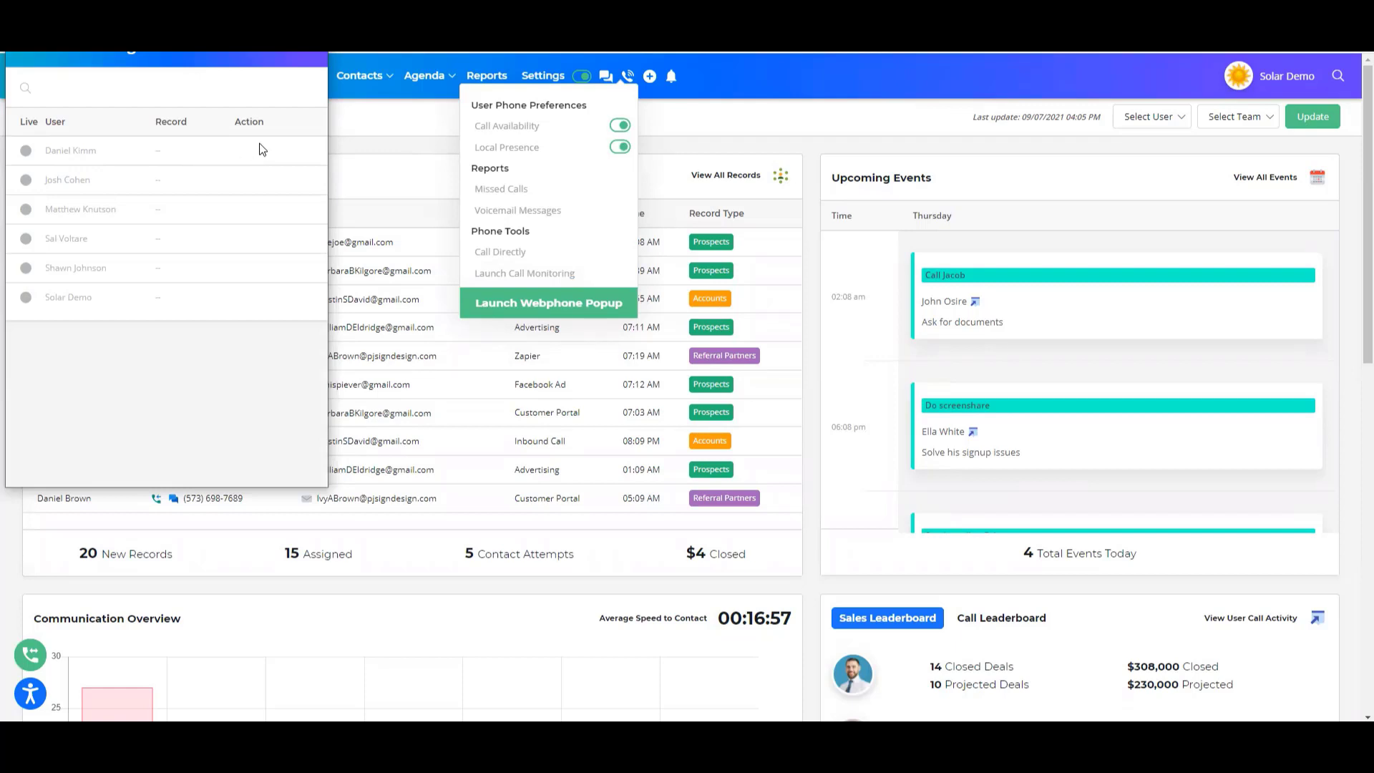
mouse_move(261, 136)
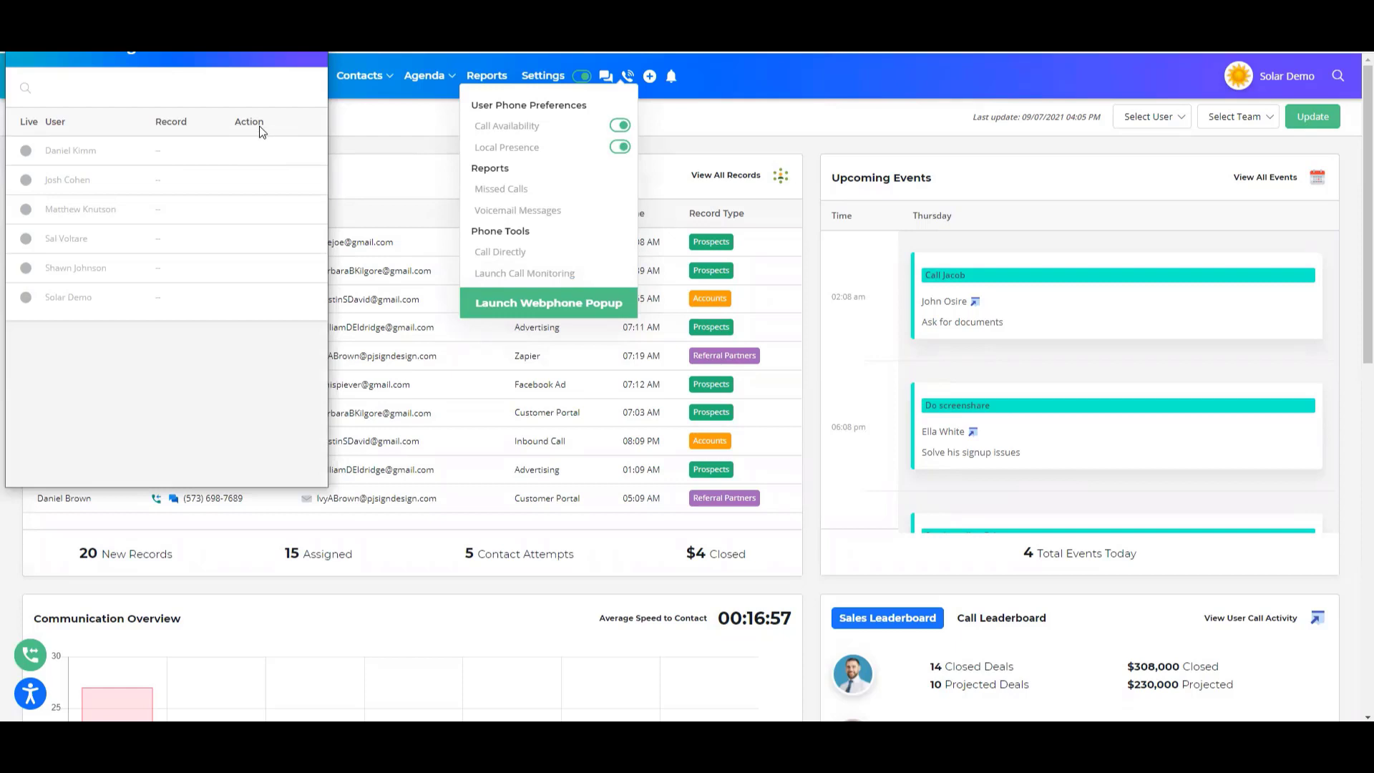
mouse_move(256, 148)
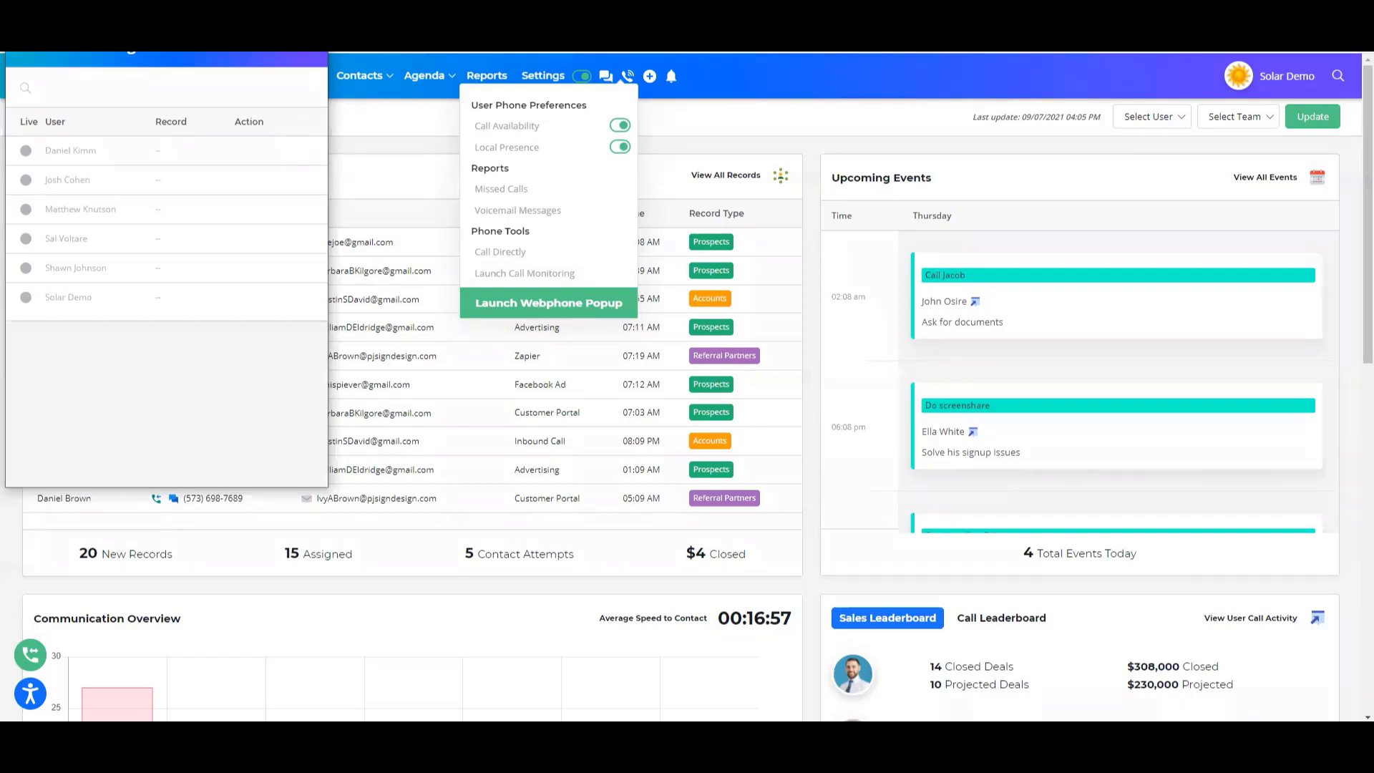
click(437, 126)
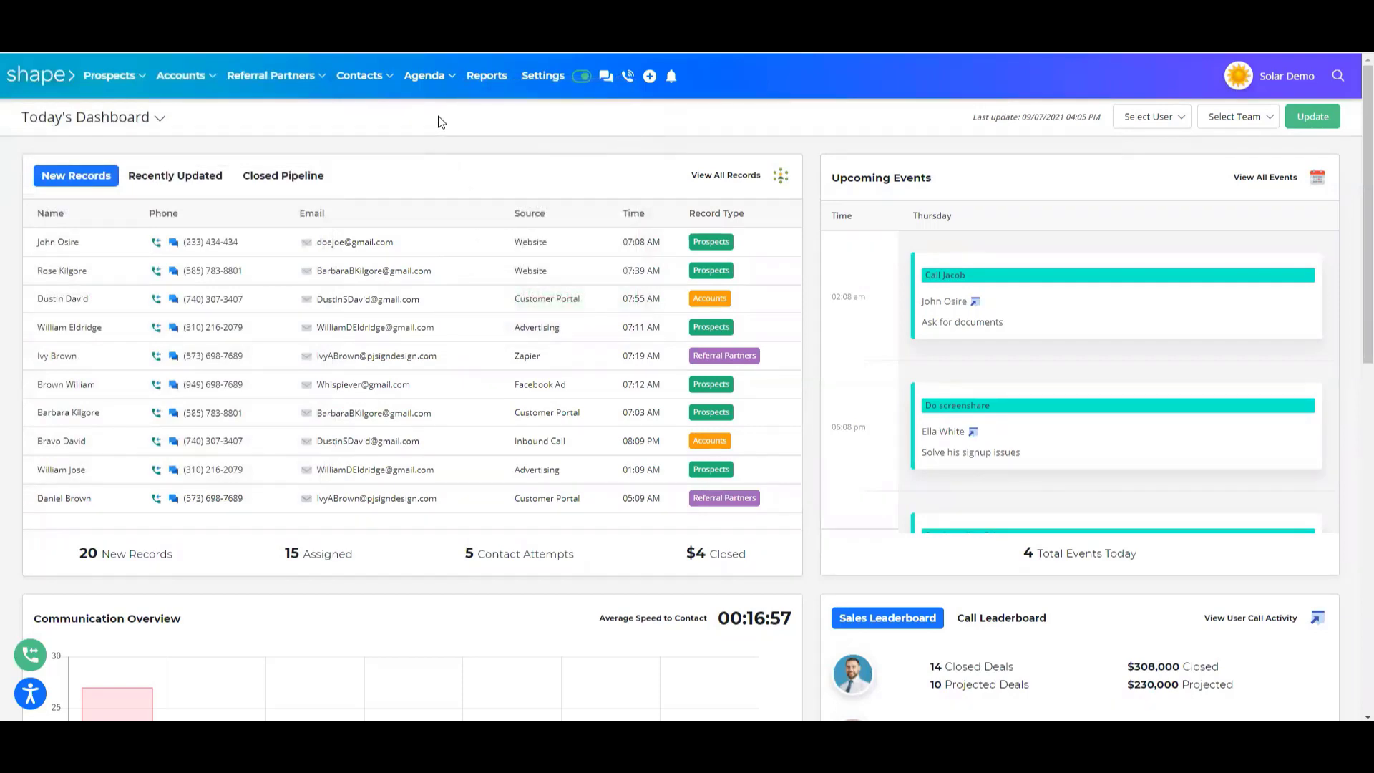
mouse_move(486, 76)
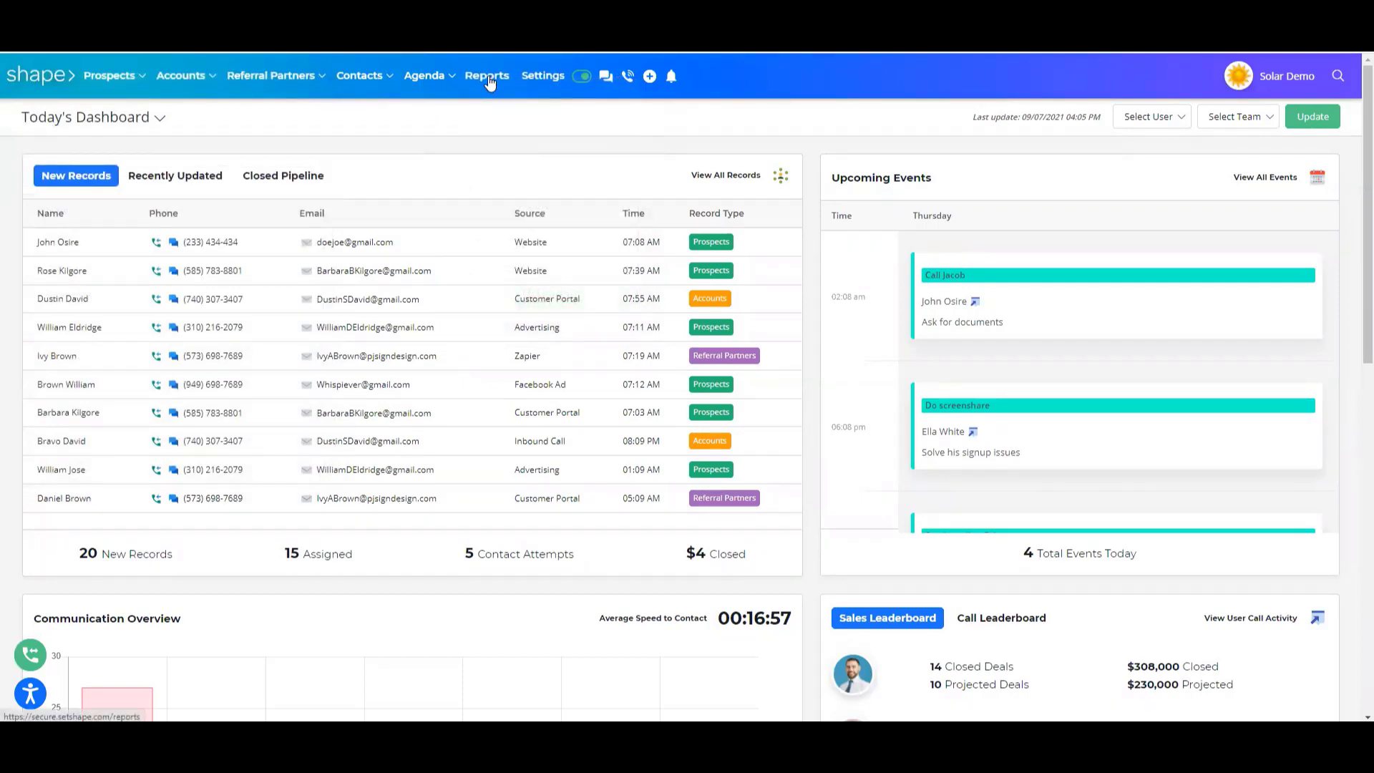
Step: Go to the Reporting overview from the top navigation
click(486, 76)
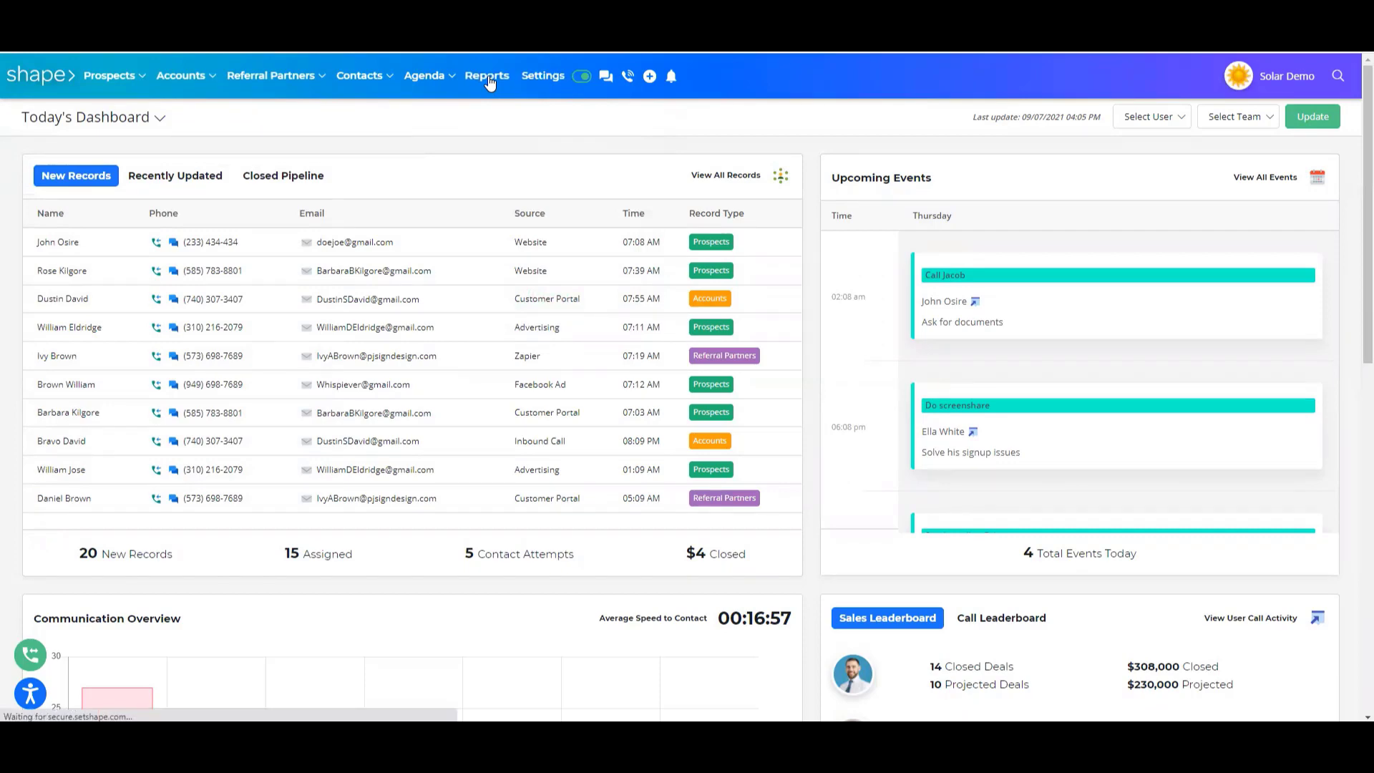
click(486, 76)
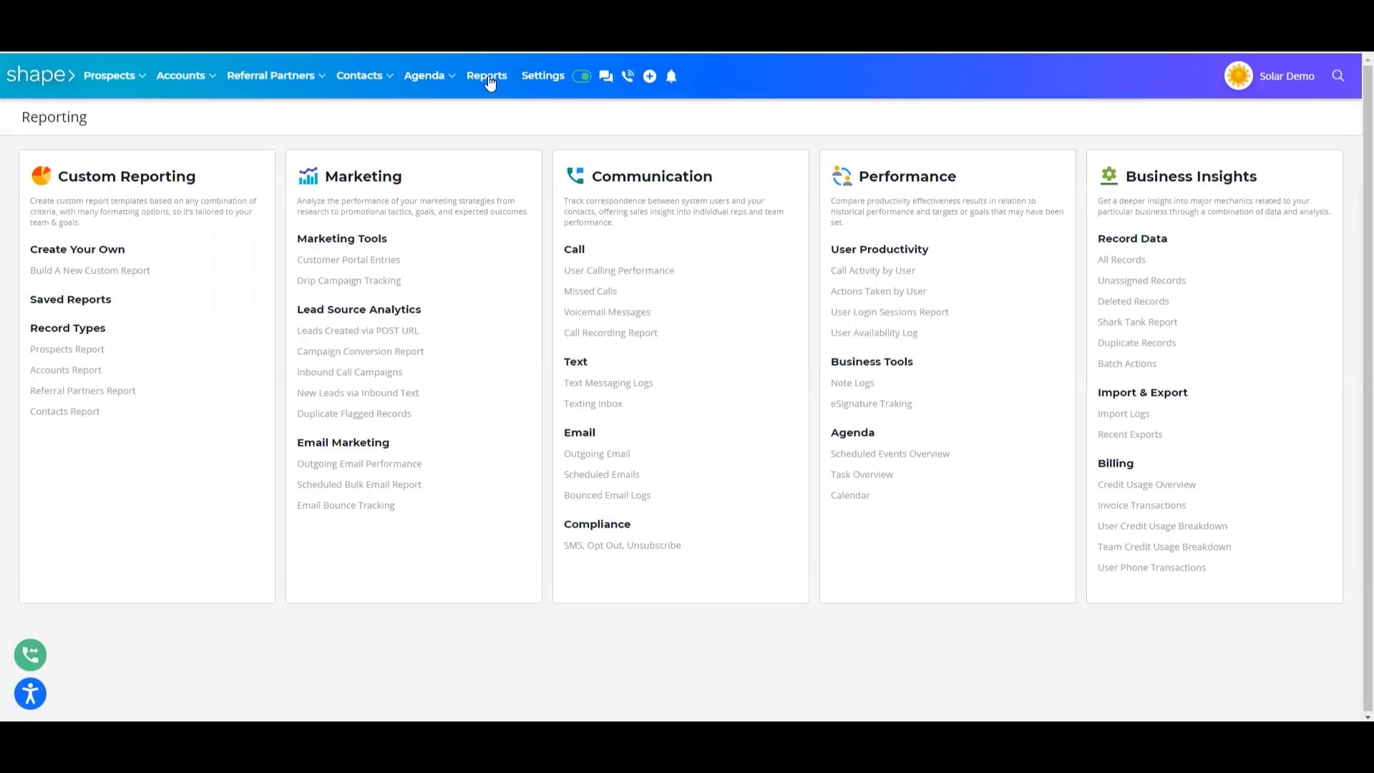
mouse_move(147, 274)
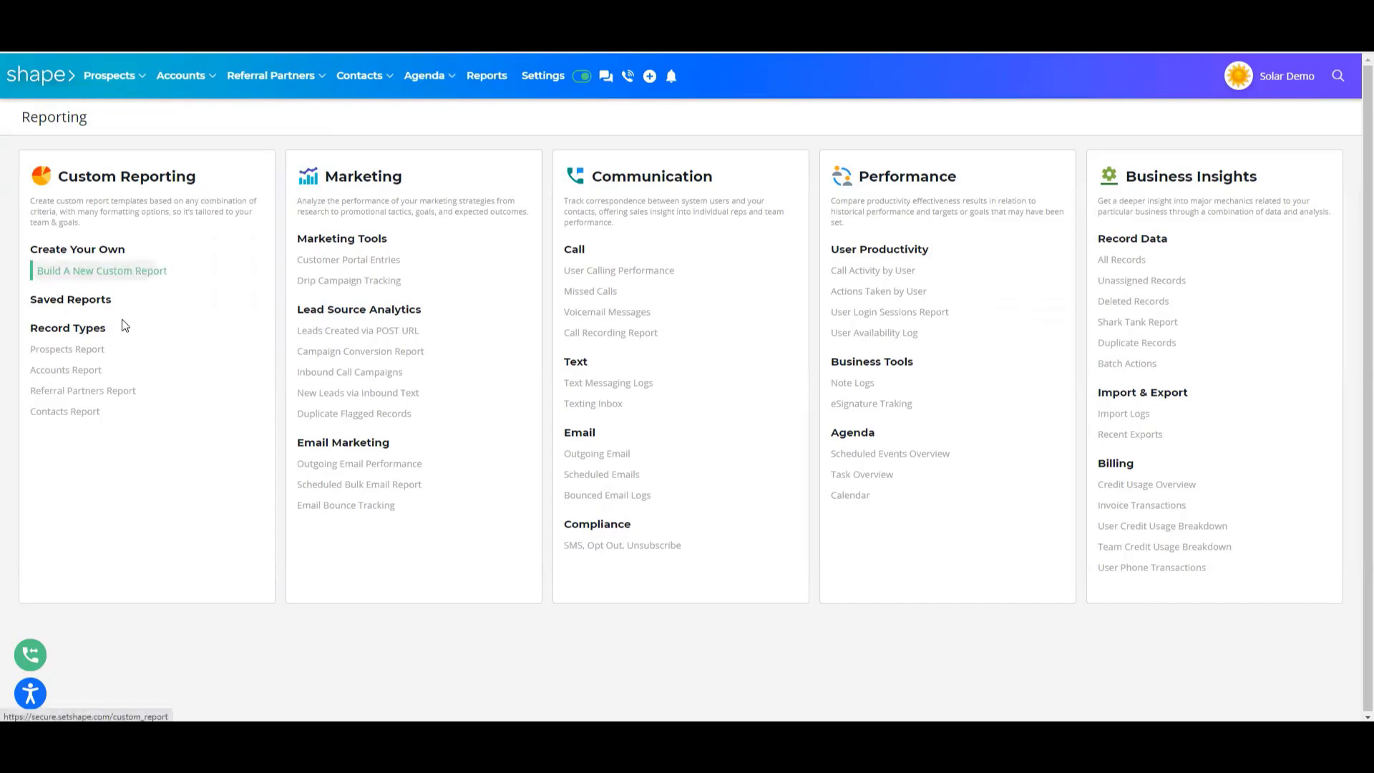
mouse_move(124, 325)
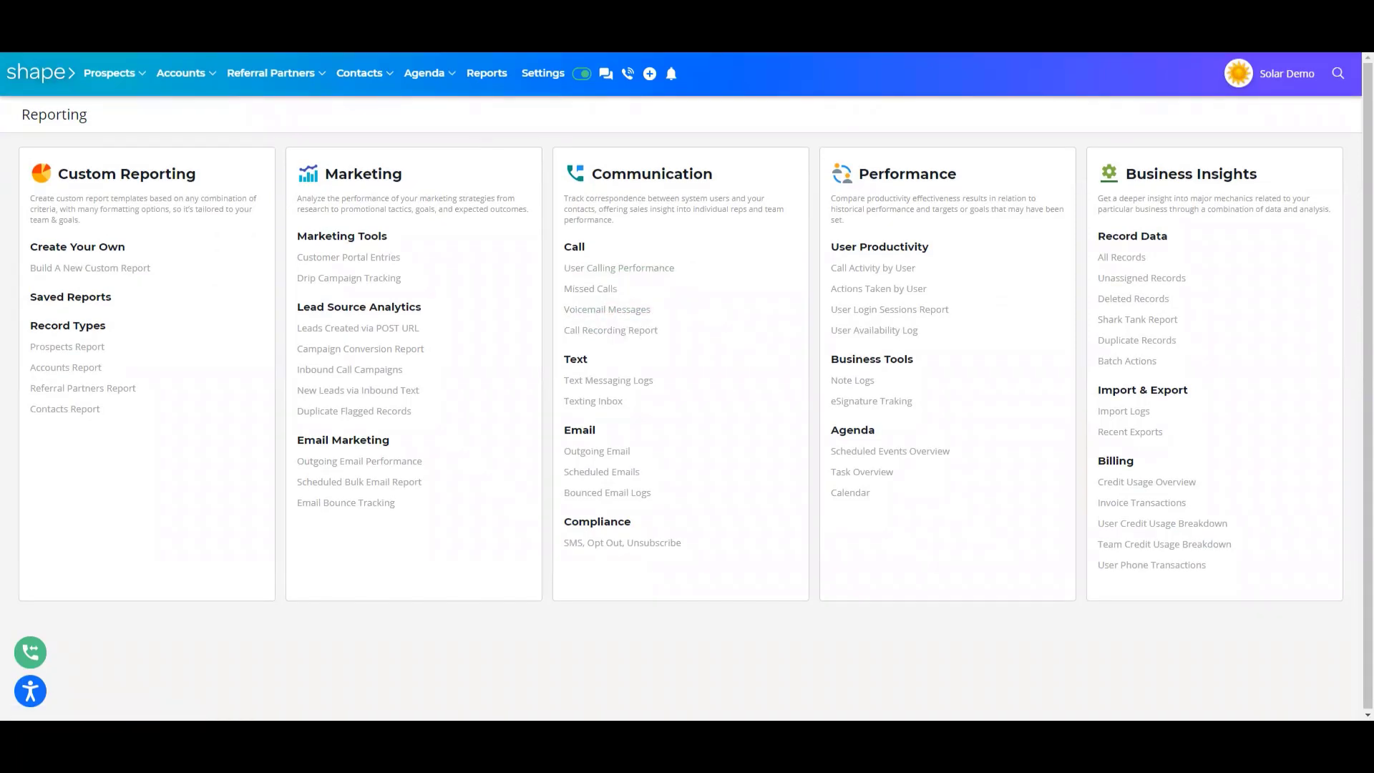
Step: Open the User Call Report and review its User filter list
click(618, 268)
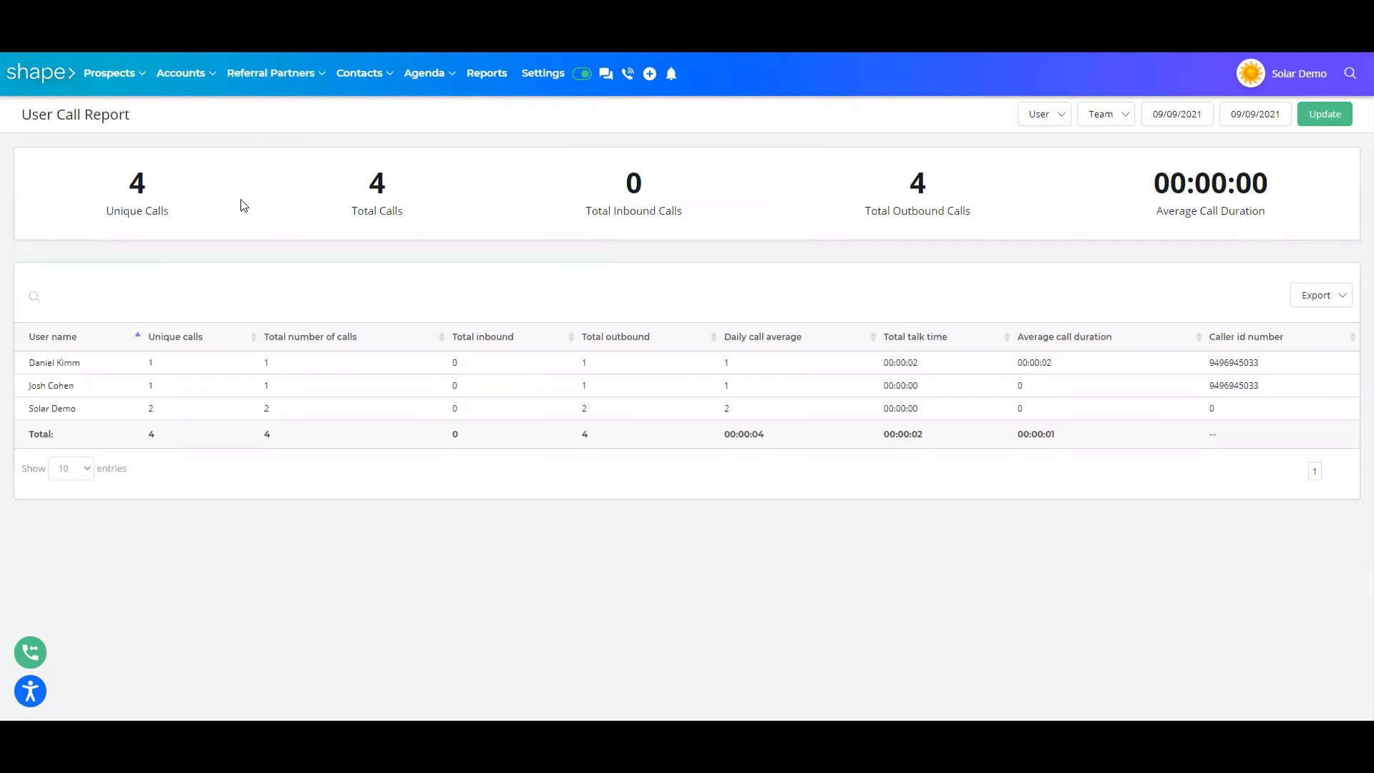
mouse_move(527, 172)
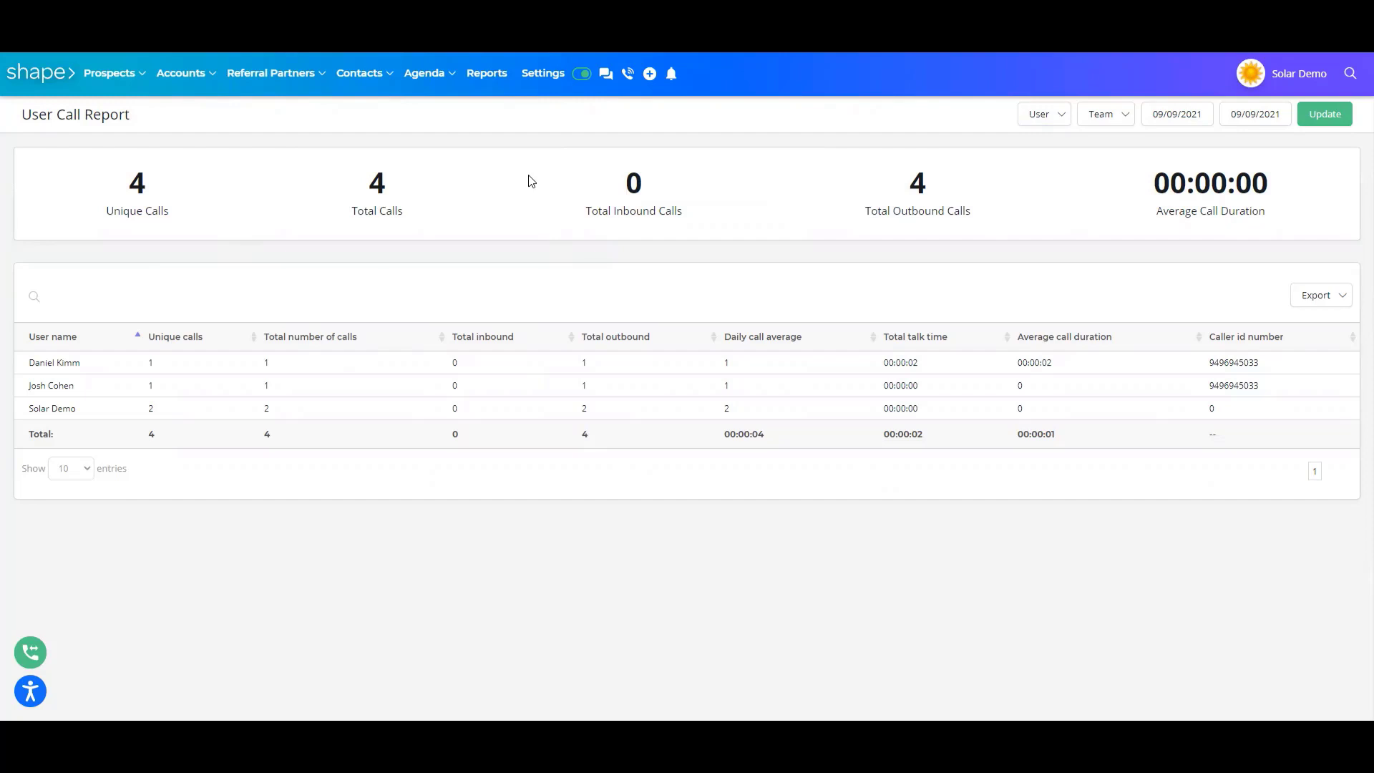
mouse_move(1128, 163)
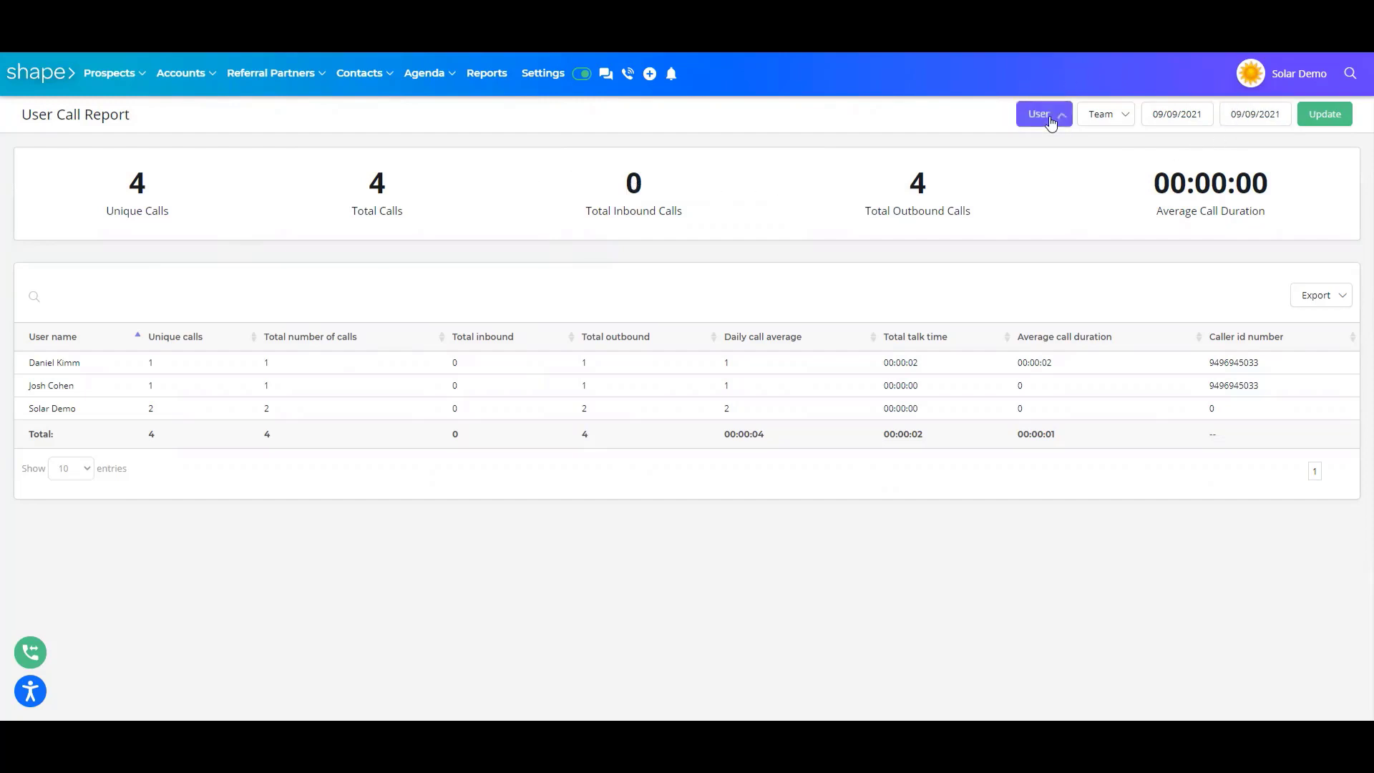
click(1042, 115)
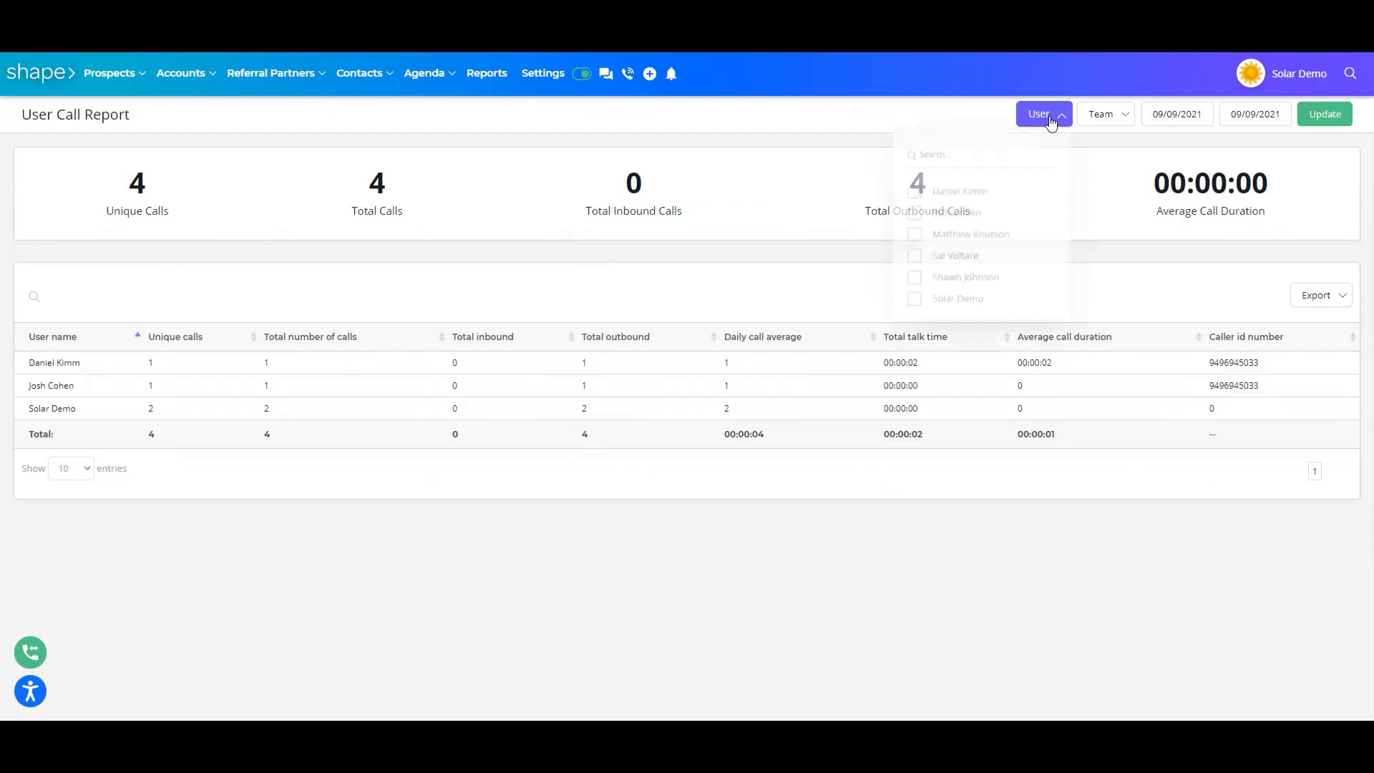
click(1101, 114)
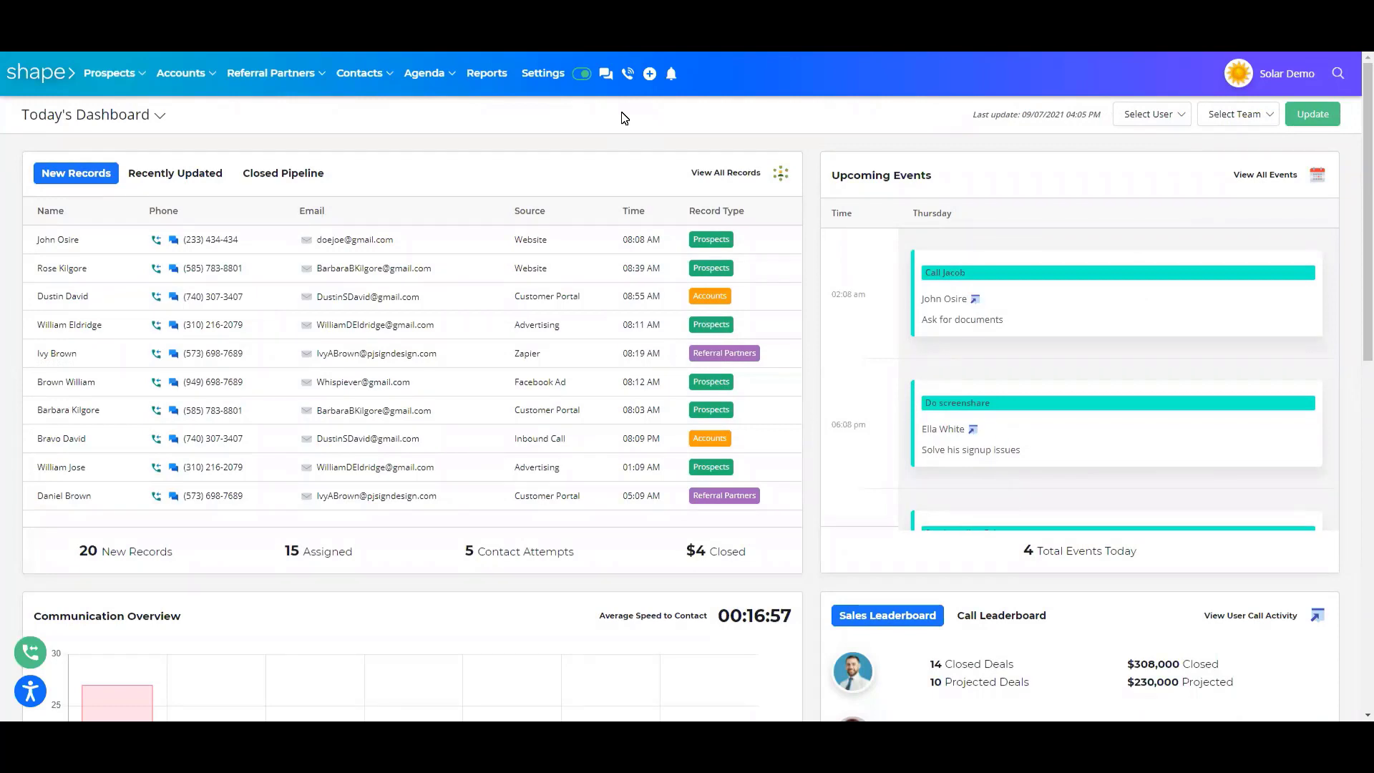
mouse_move(605, 73)
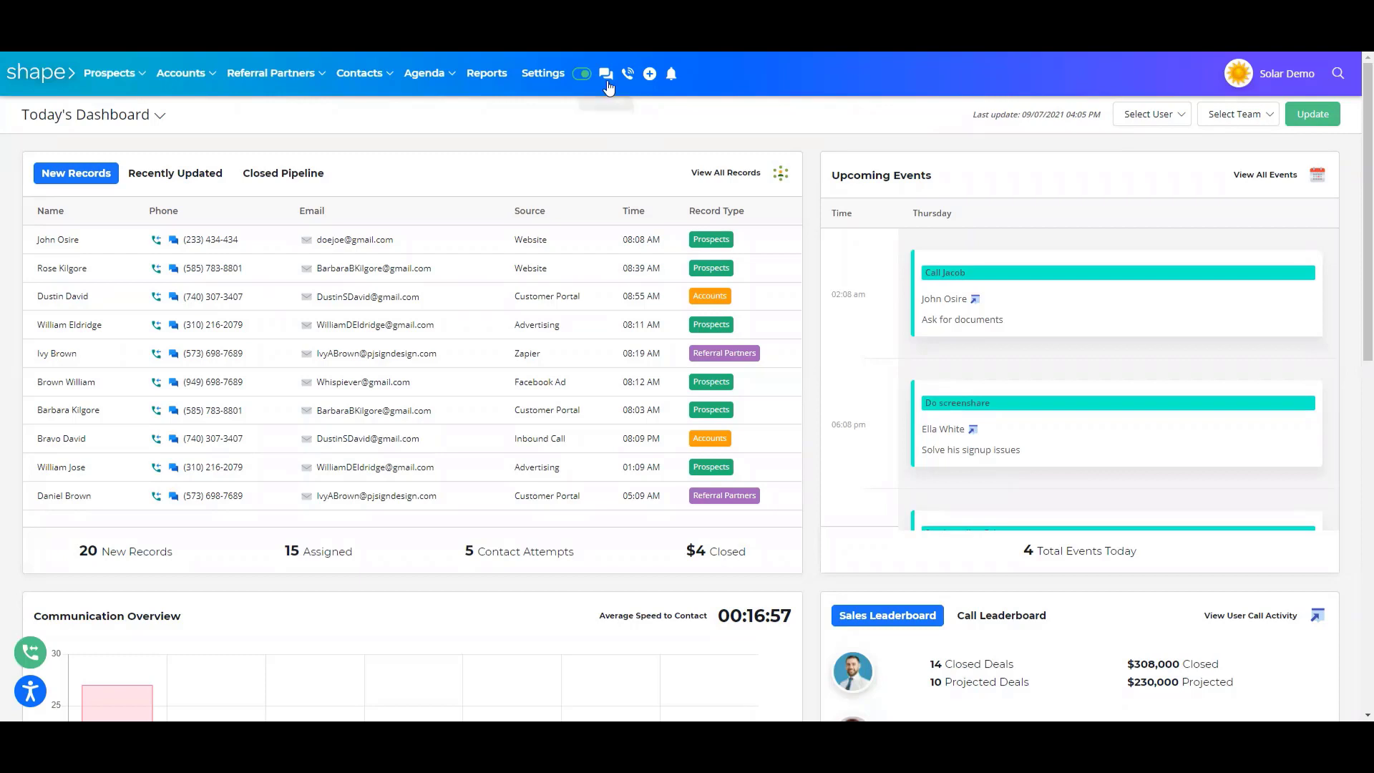
mouse_move(605, 73)
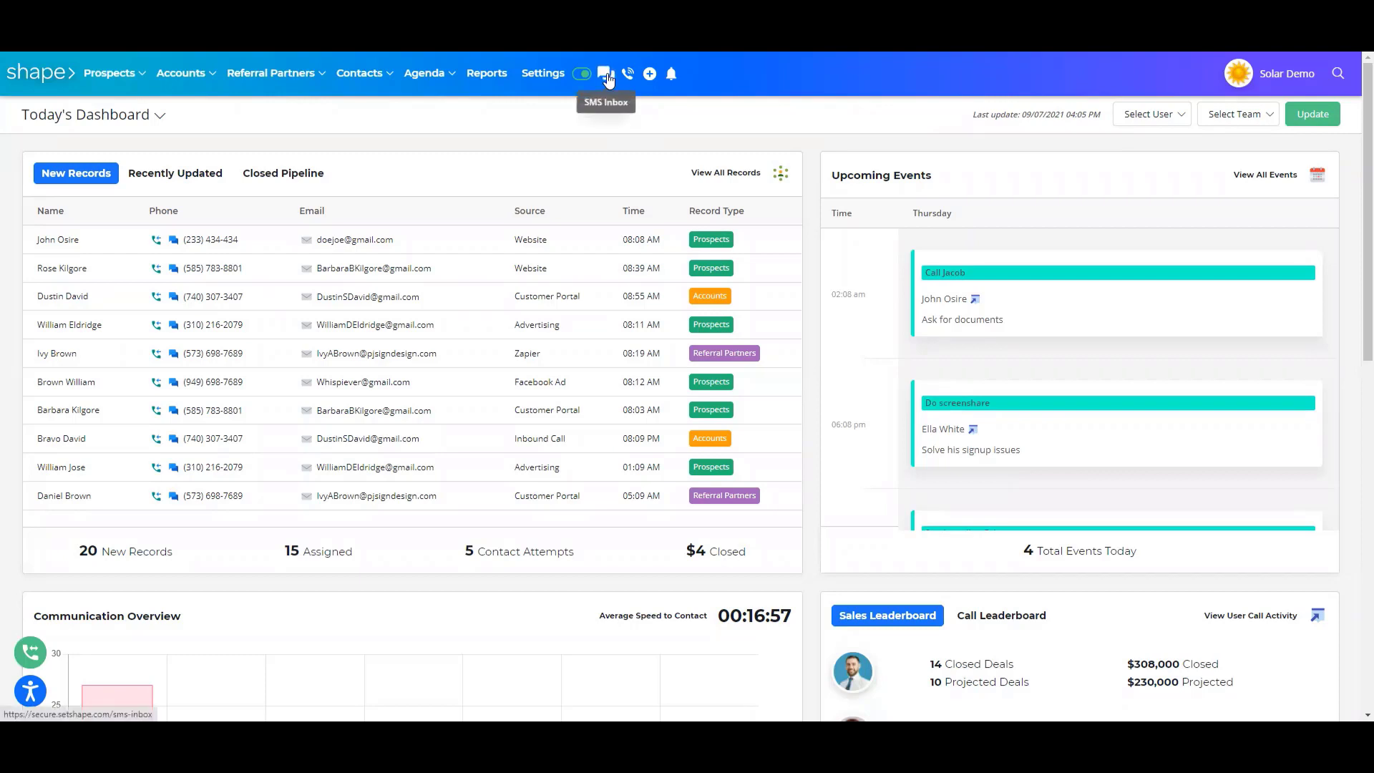
Step: Open the SMS inbox showing John Doe's conversation and contact details
click(605, 73)
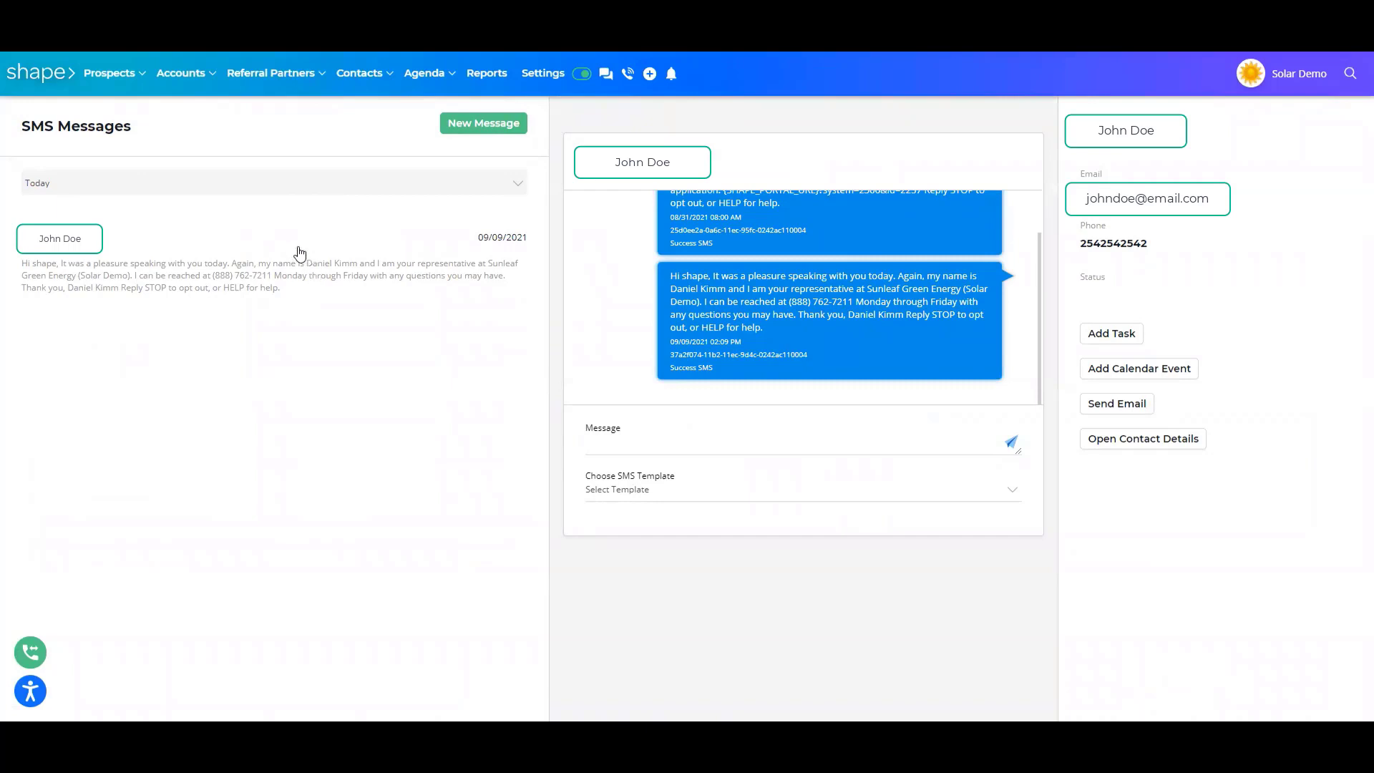
mouse_move(290, 273)
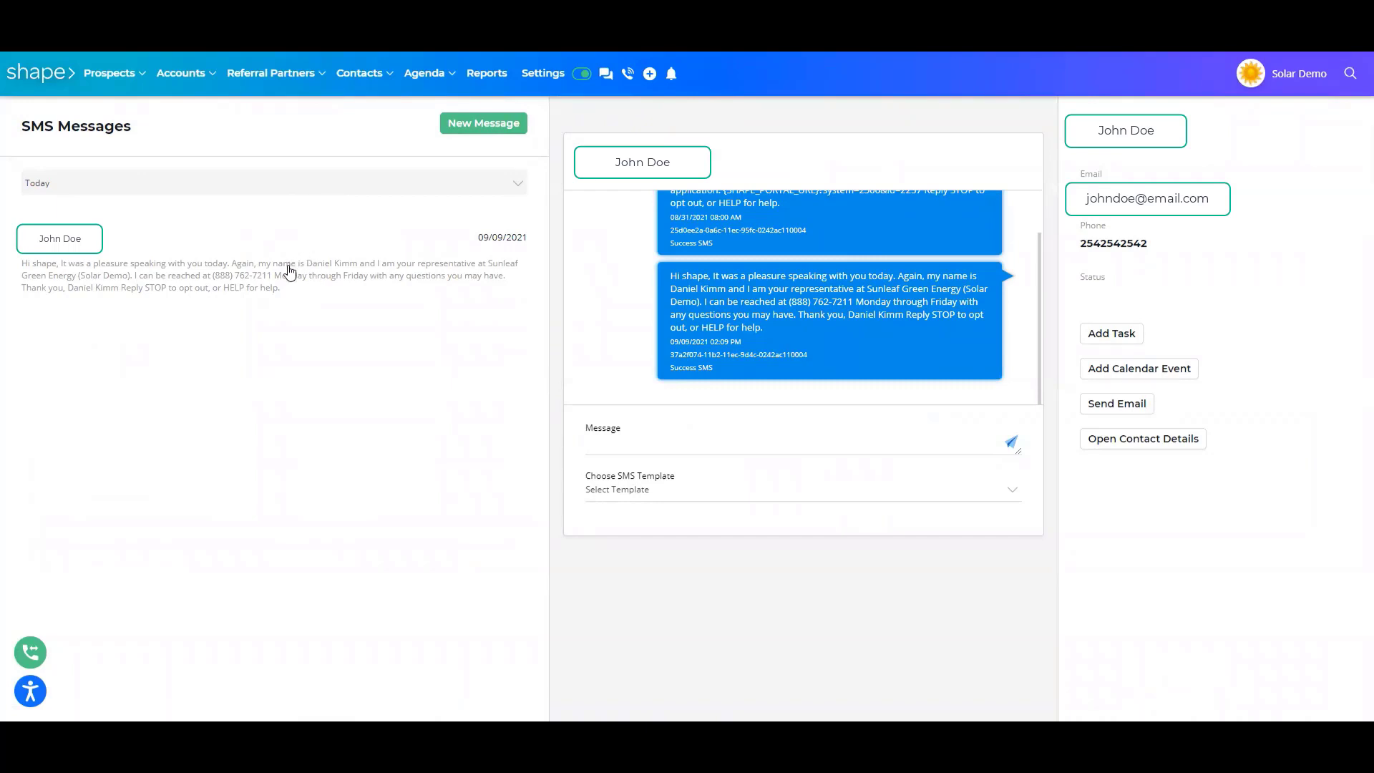
mouse_move(1133, 320)
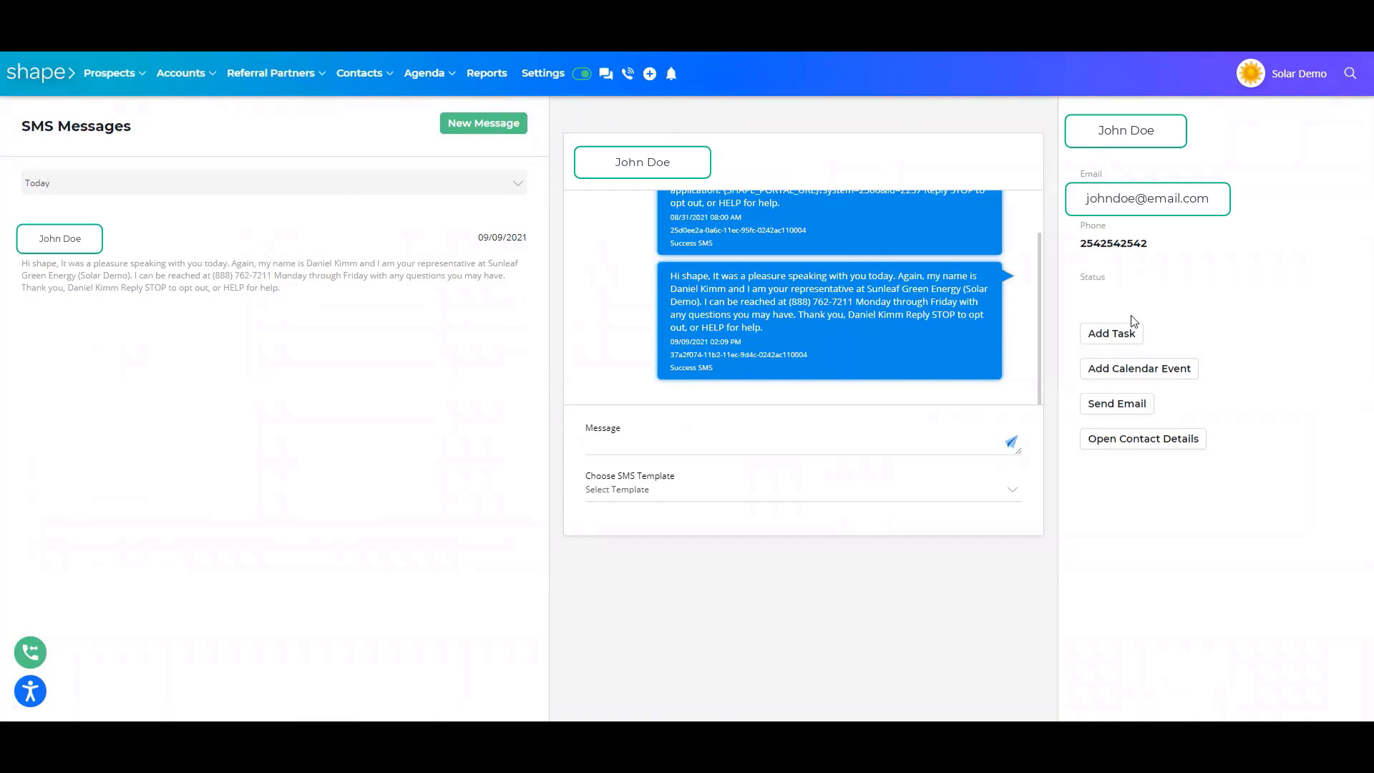
mouse_move(1156, 219)
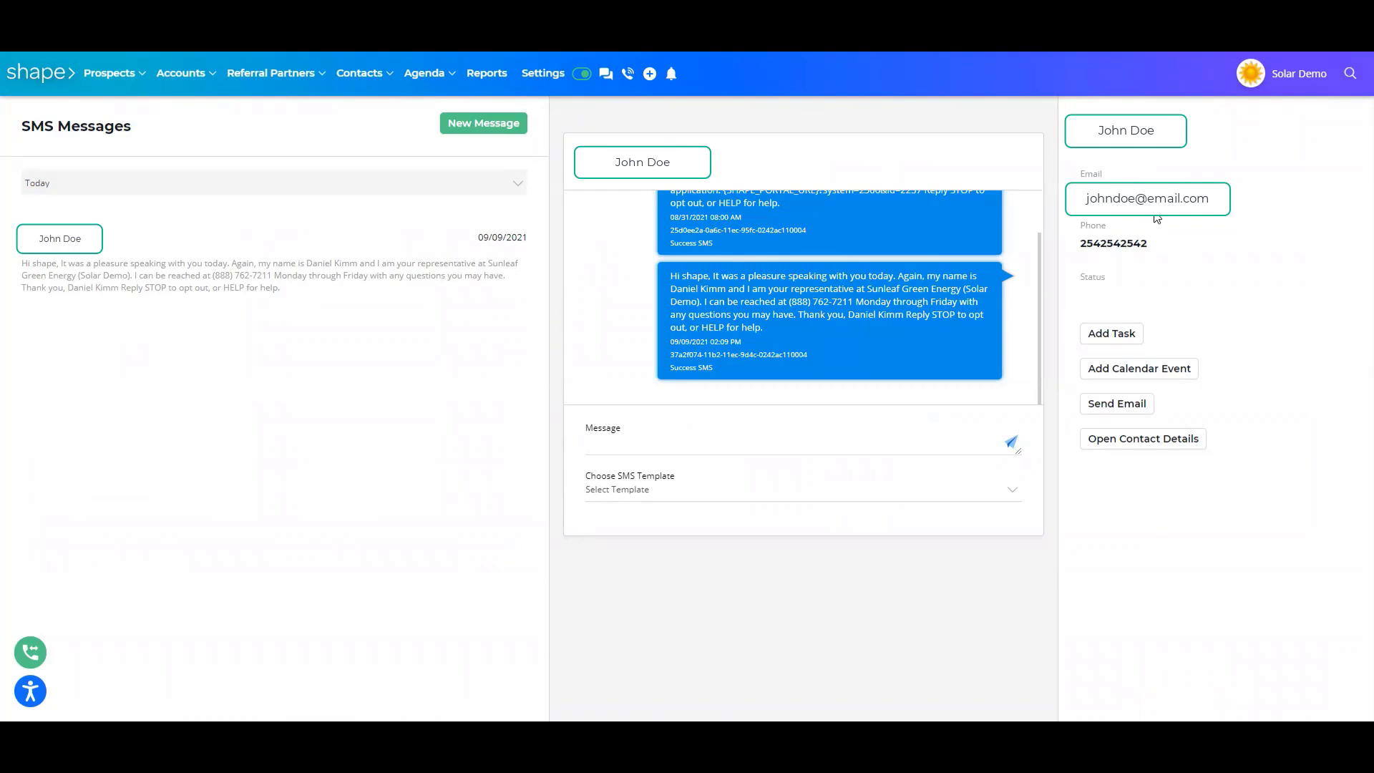
mouse_move(810, 231)
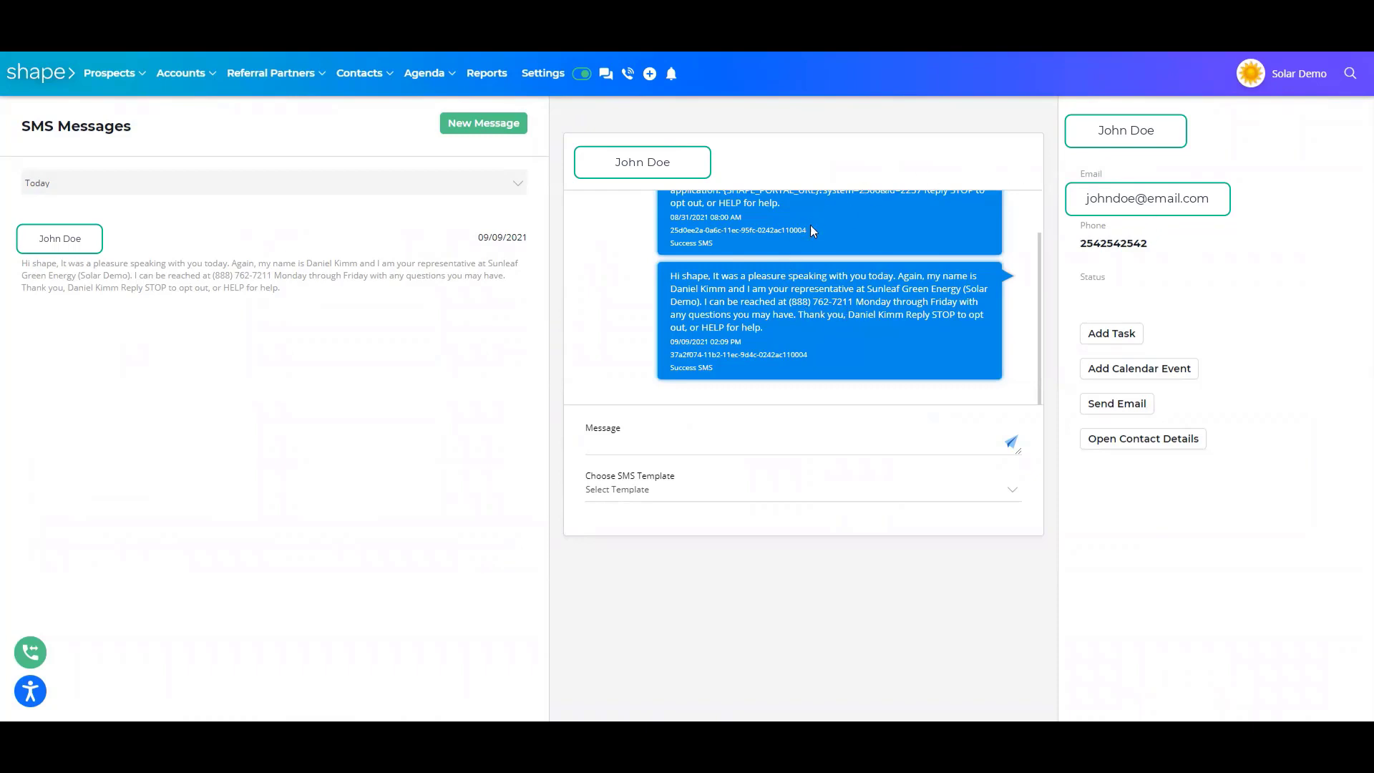
mouse_move(828, 234)
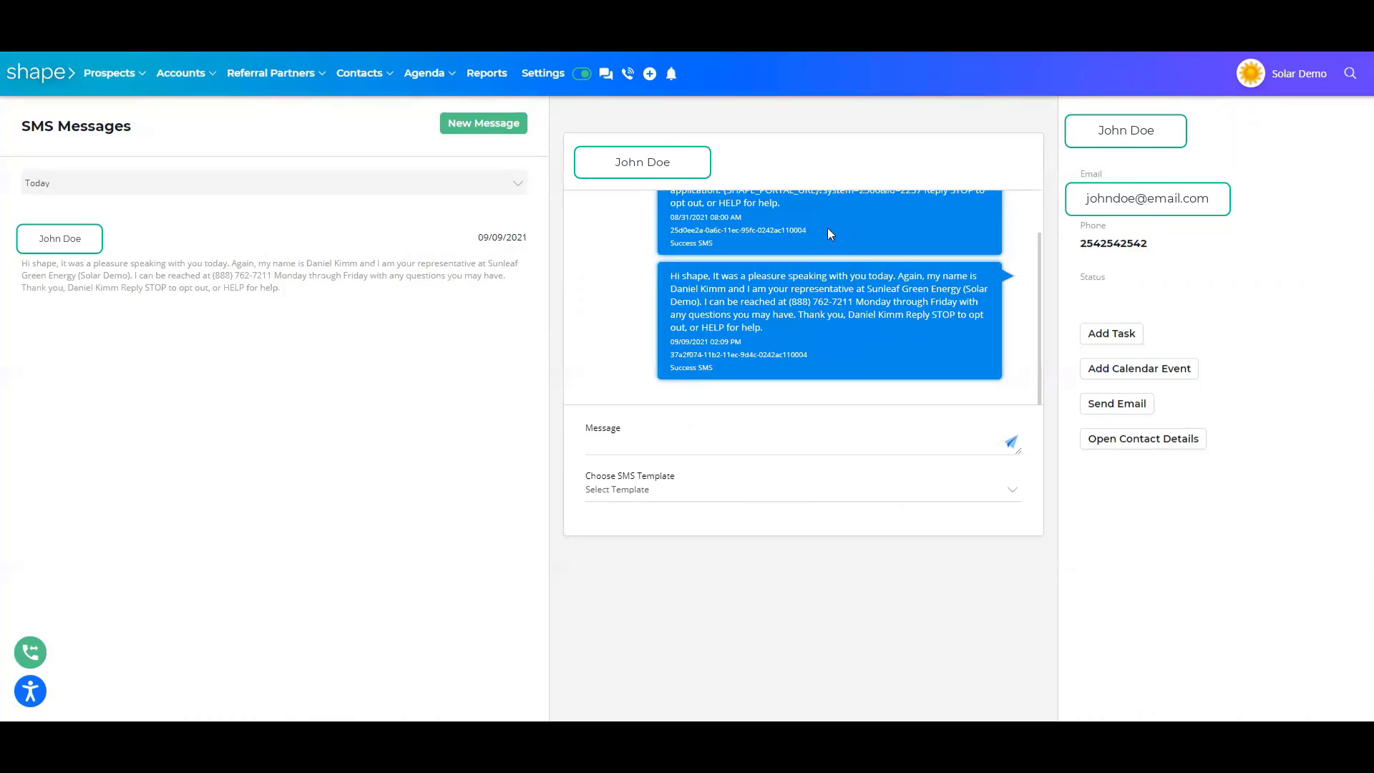
mouse_move(771, 411)
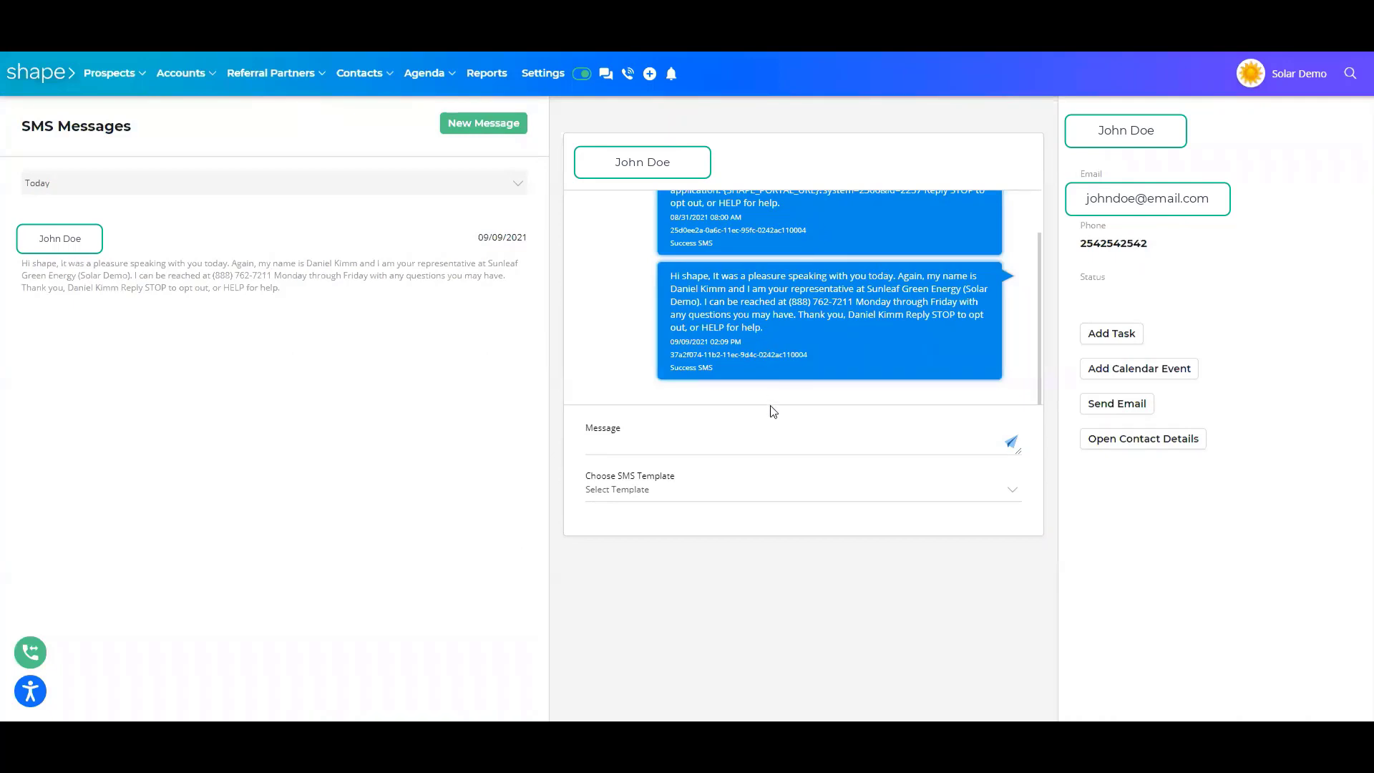
Step: Type 'weqqwe' then fill the message with the Operations: Information Needed template
text(weqqwe)
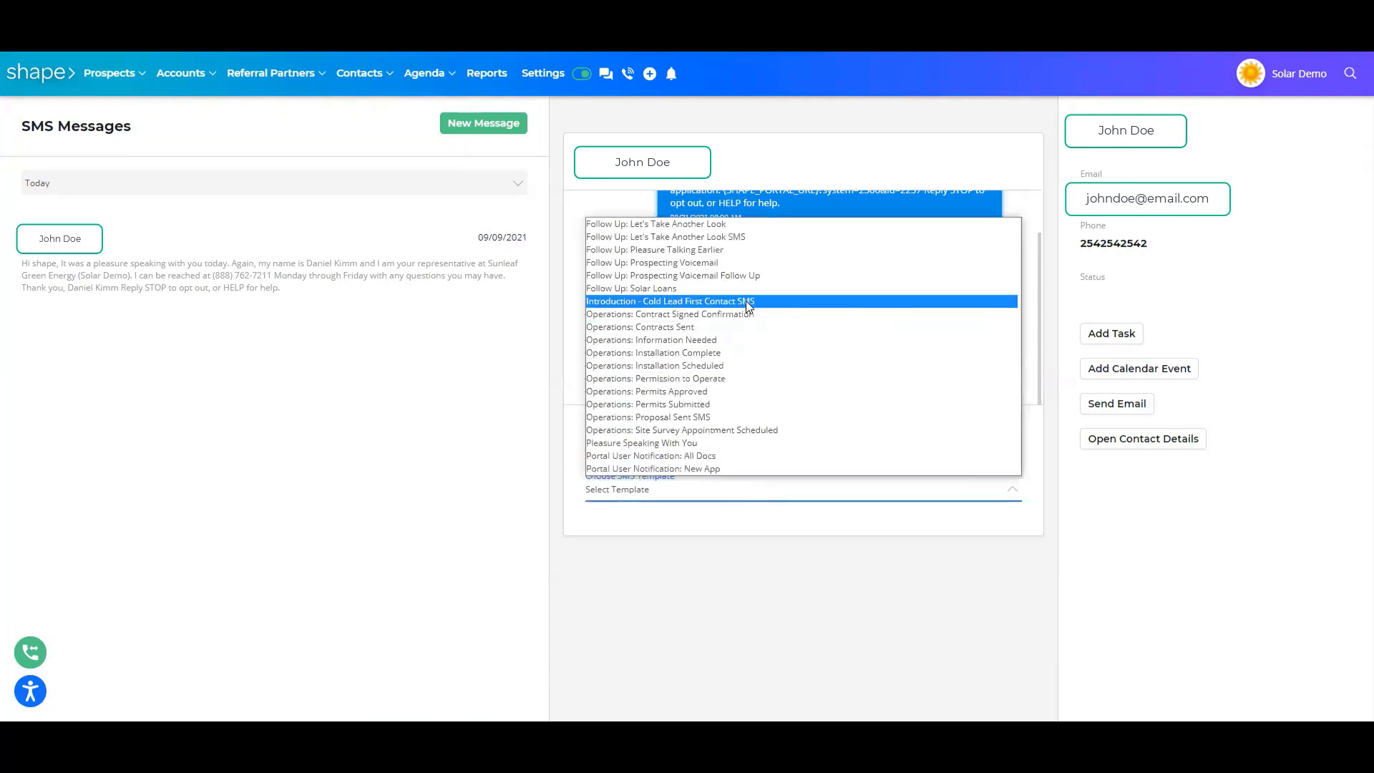
click(652, 339)
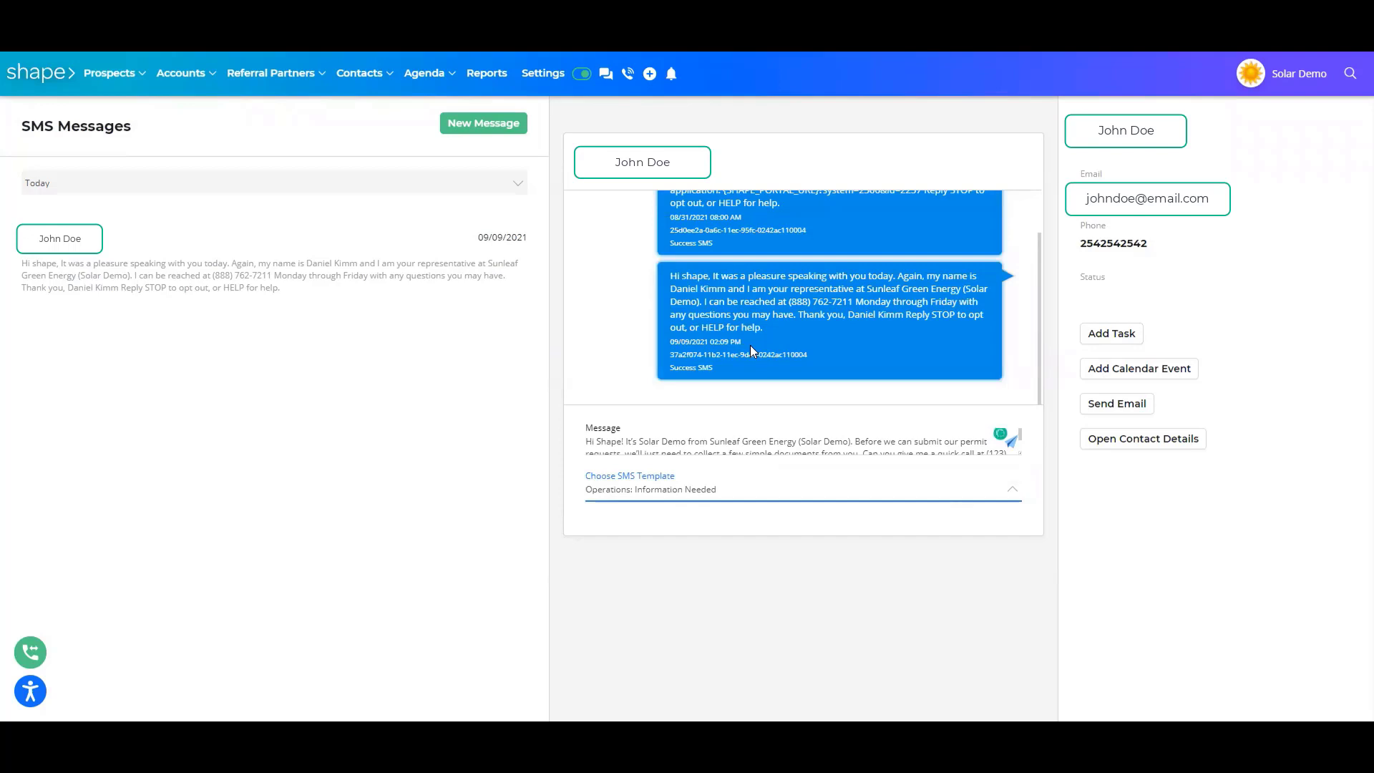
mouse_move(1137, 367)
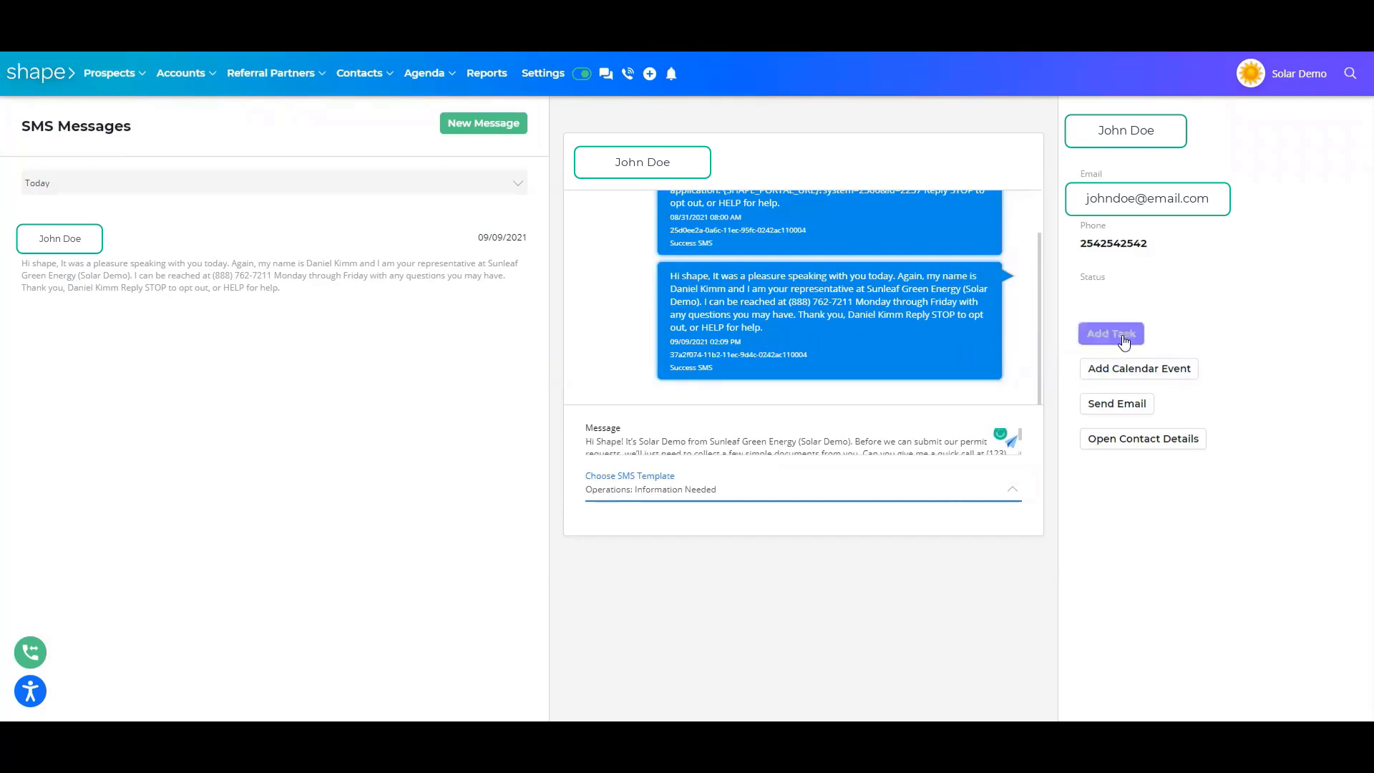
mouse_move(1138, 367)
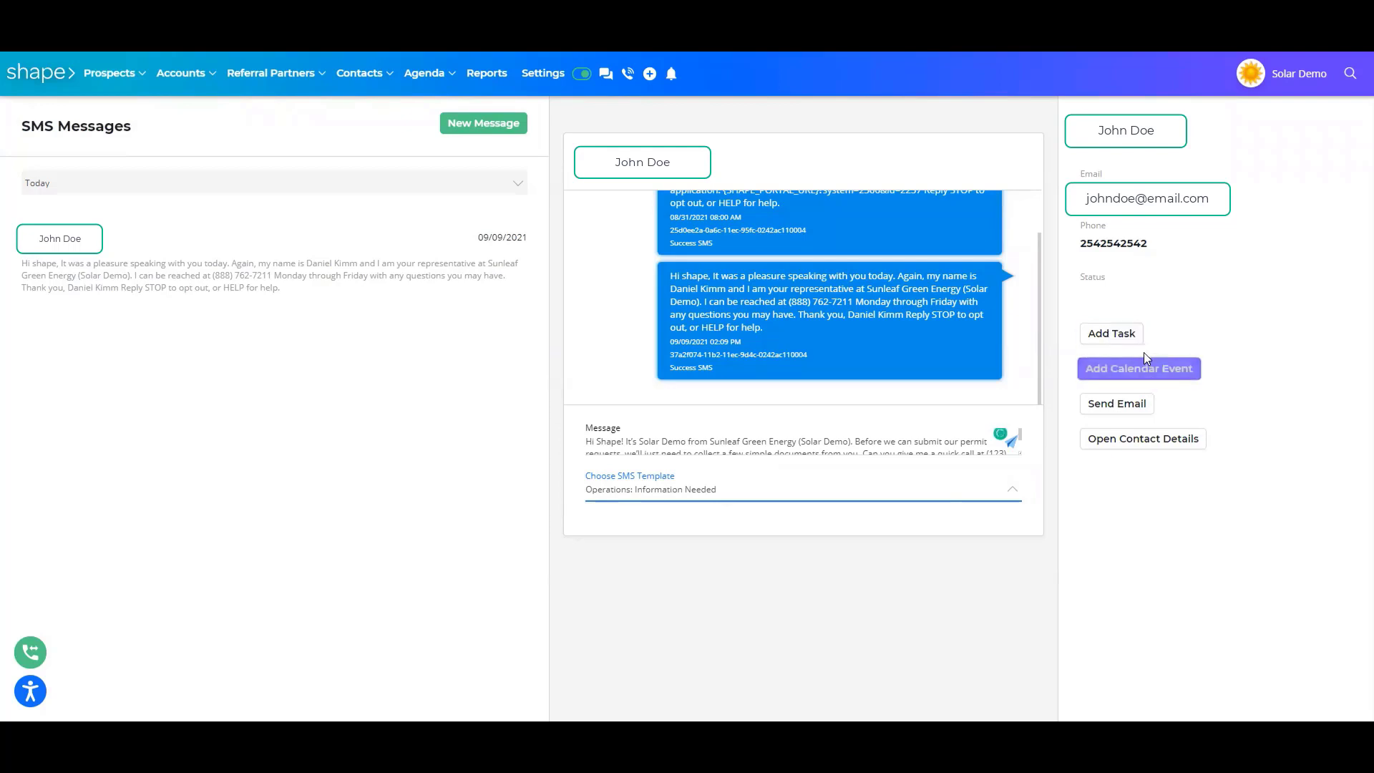
mouse_move(1116, 404)
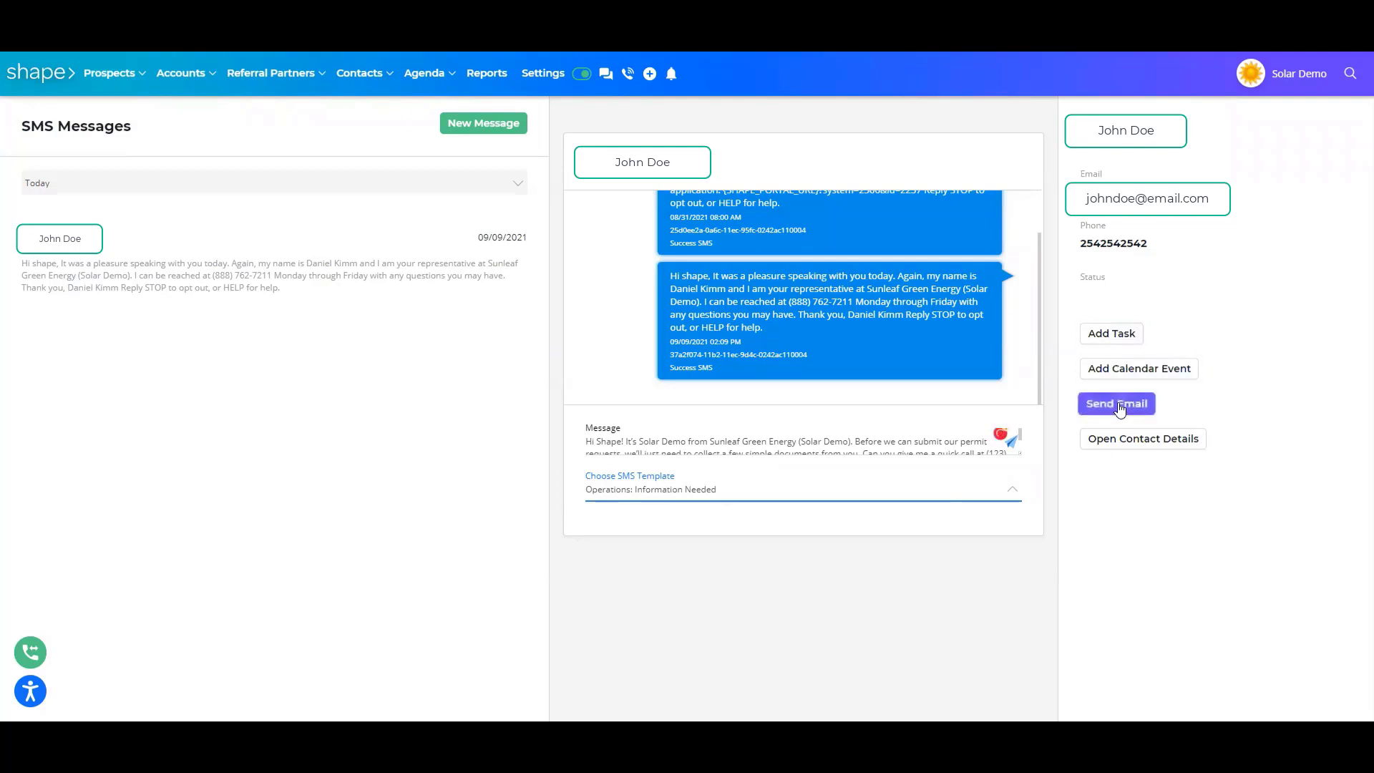
mouse_move(1142, 438)
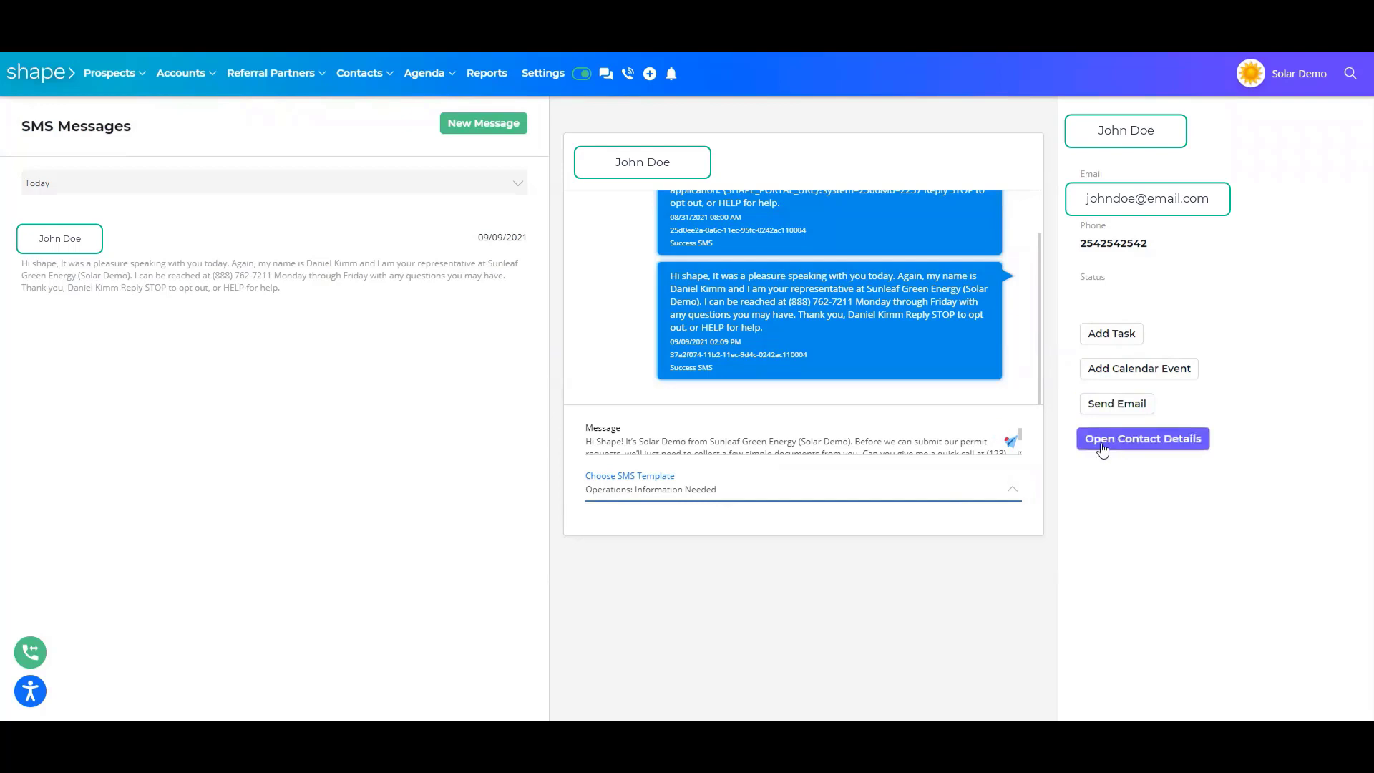
click(1142, 438)
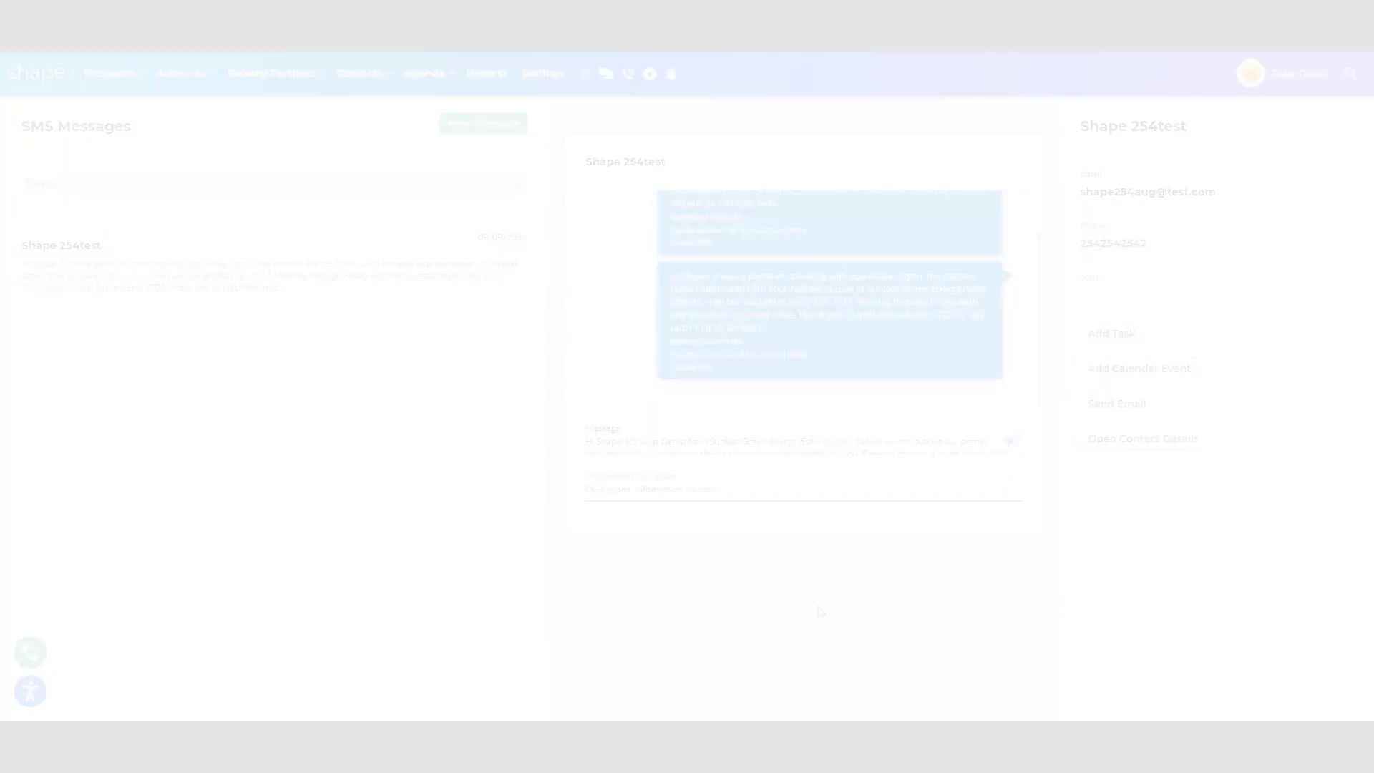